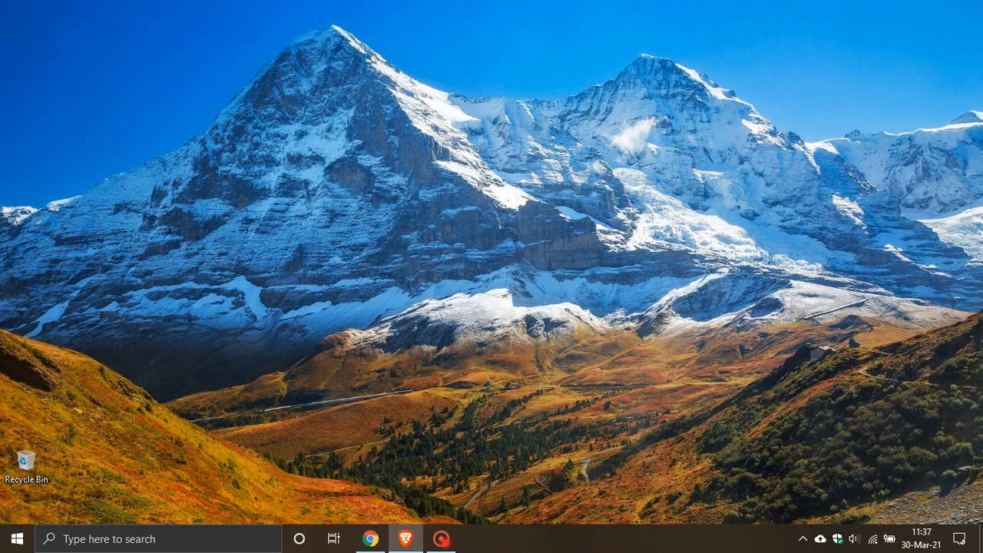
mouse_move(269, 497)
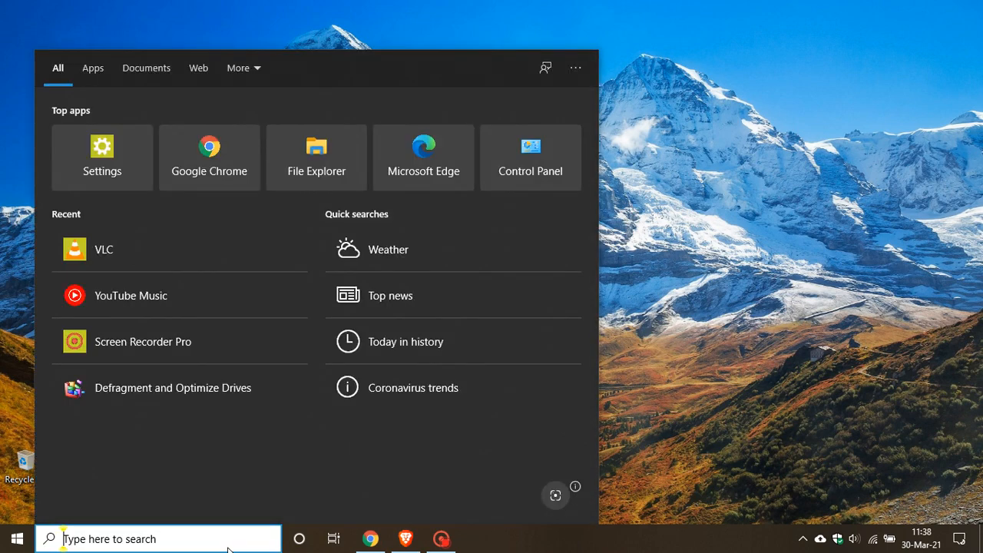
Run winver to view Windows 10 version 20H2, OS Build 19042.906, then close it
text(winver)
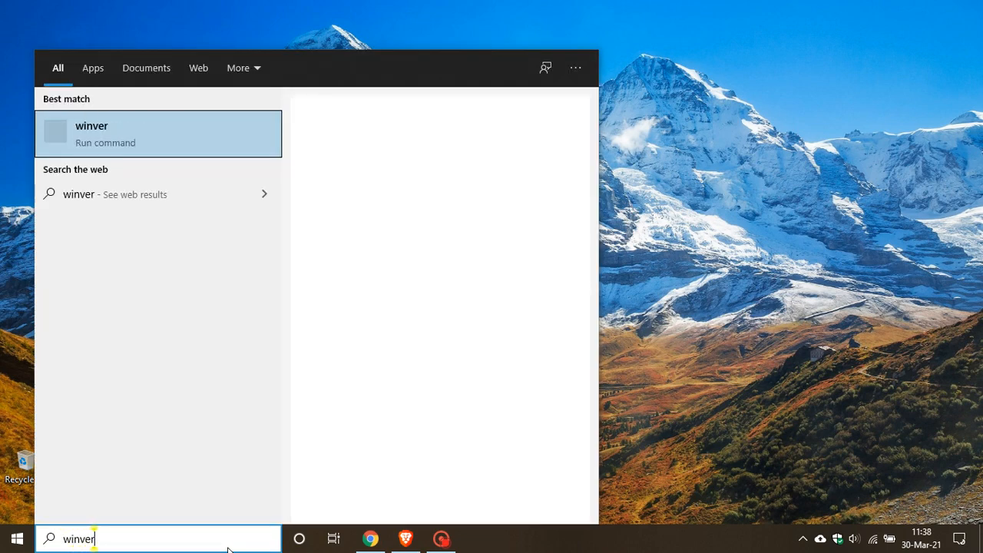
click(91, 133)
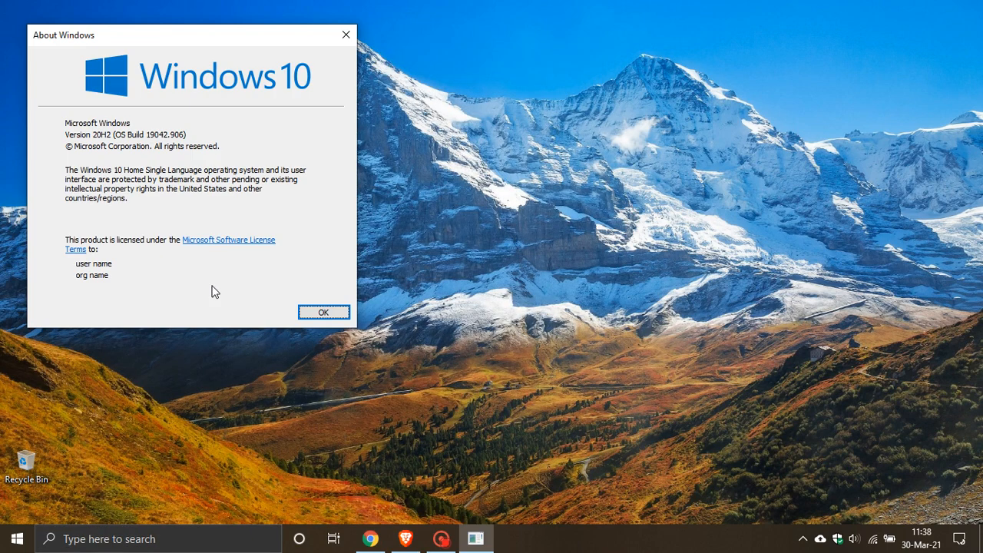
drag(188, 35, 503, 85)
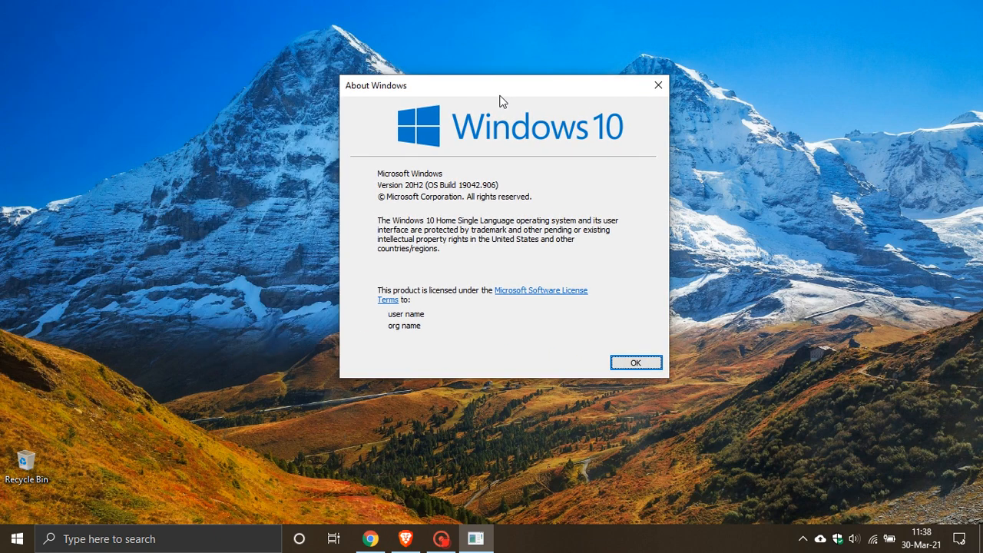
mouse_move(453, 202)
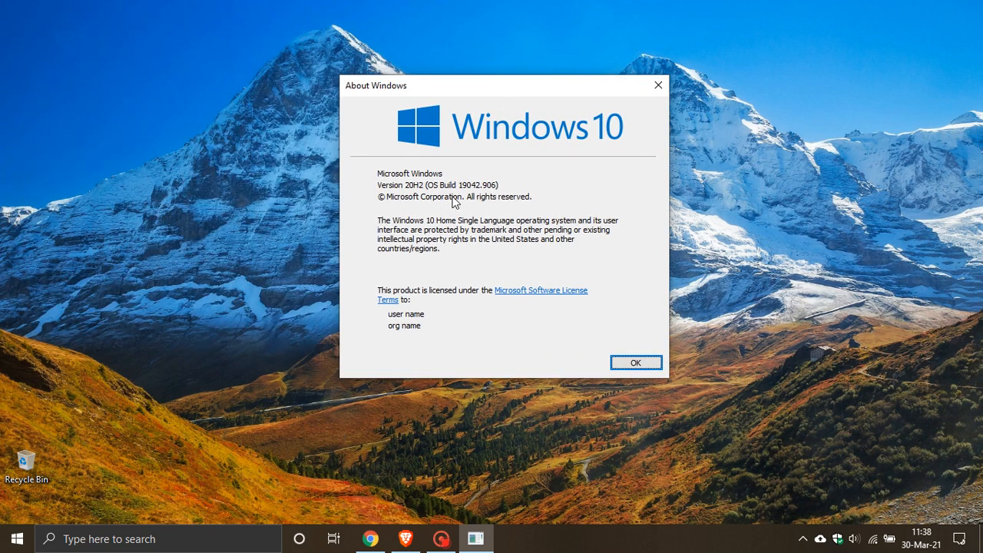
mouse_move(507, 196)
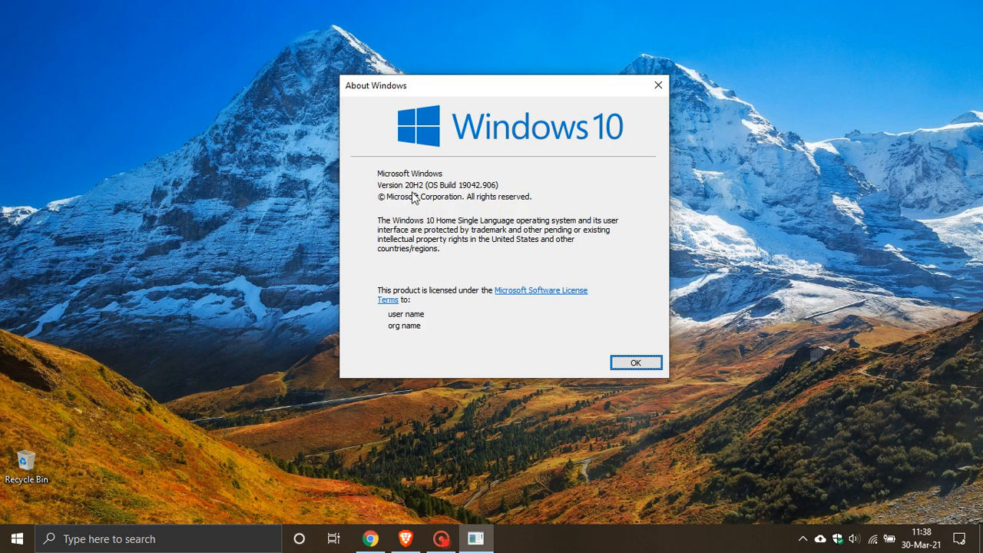
mouse_move(455, 200)
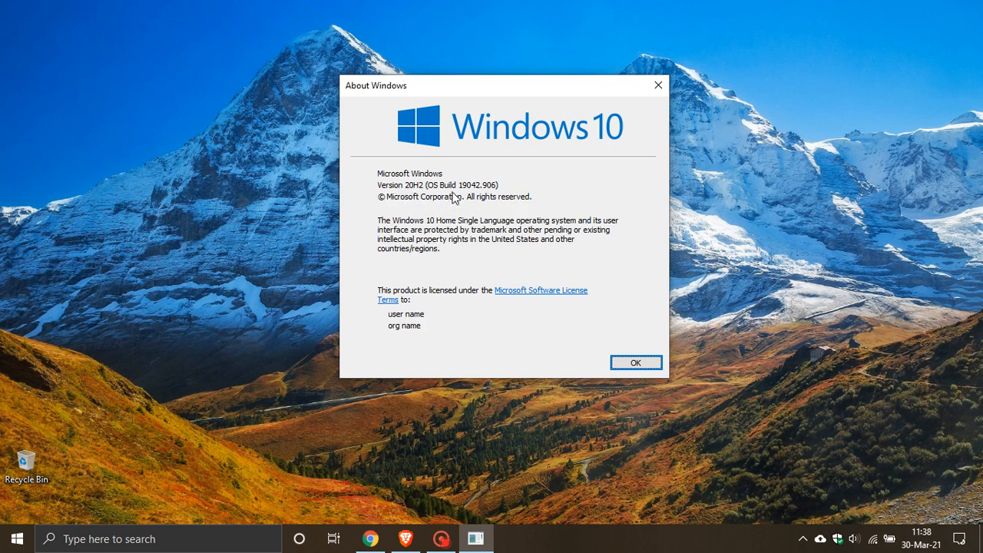
mouse_move(475, 197)
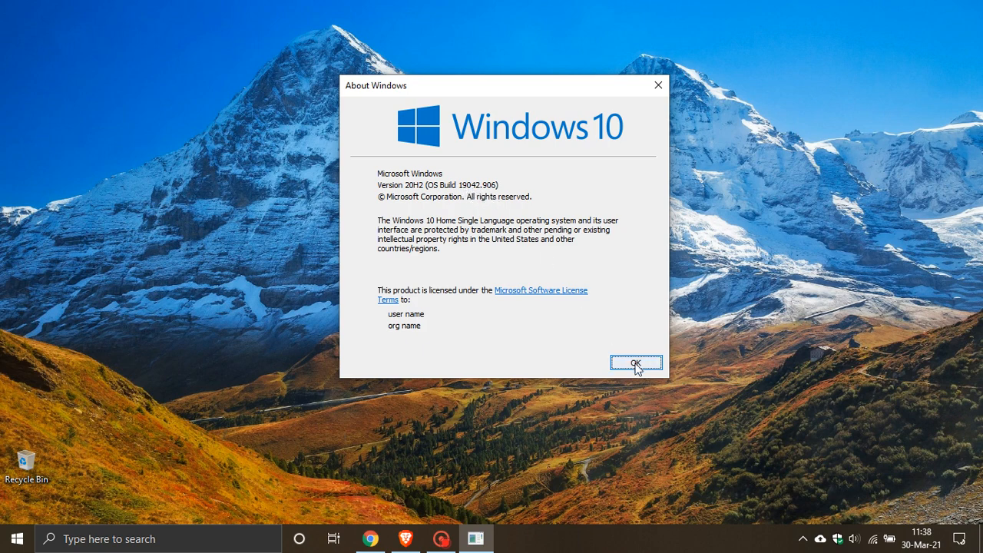
click(636, 363)
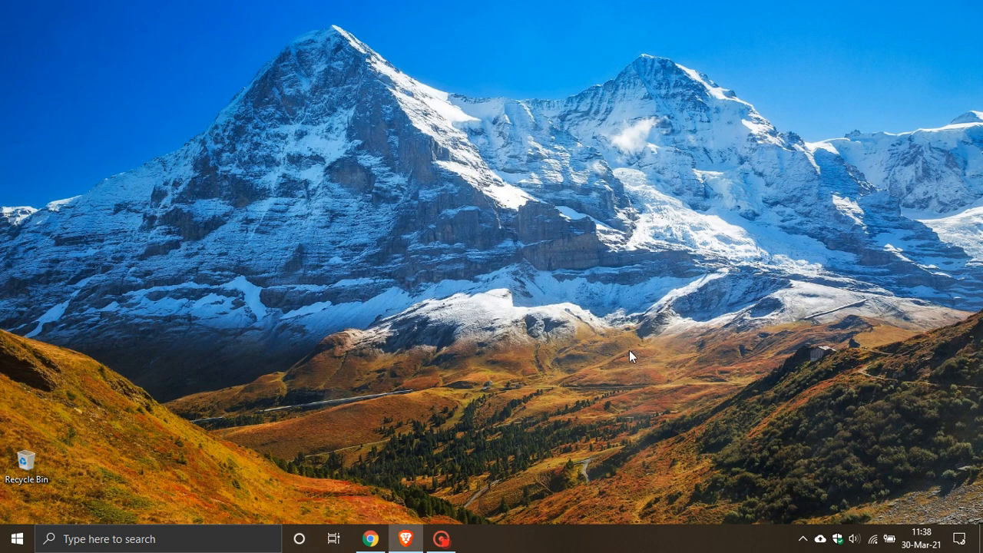
Go to Settings' Update & Security Windows Update page and check for updates
click(11, 539)
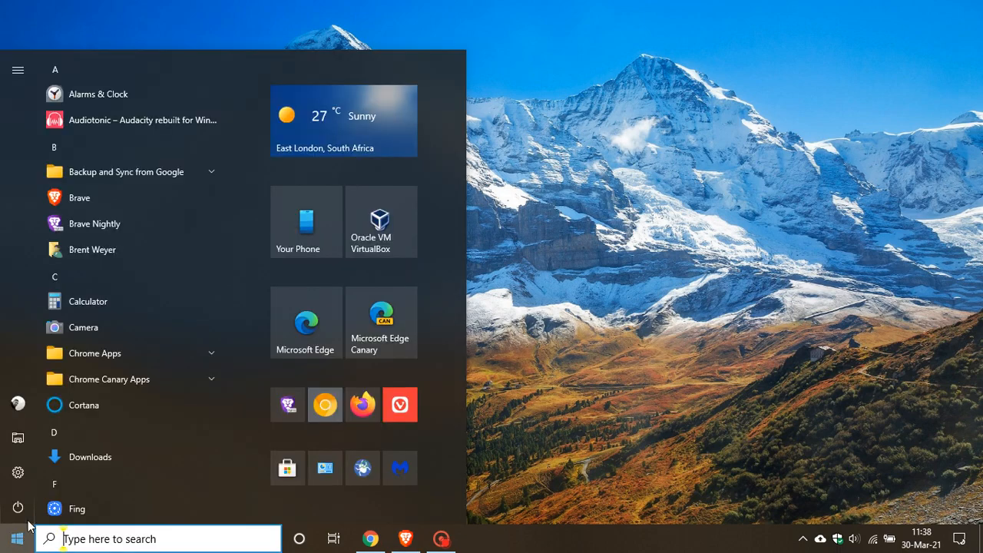
click(18, 472)
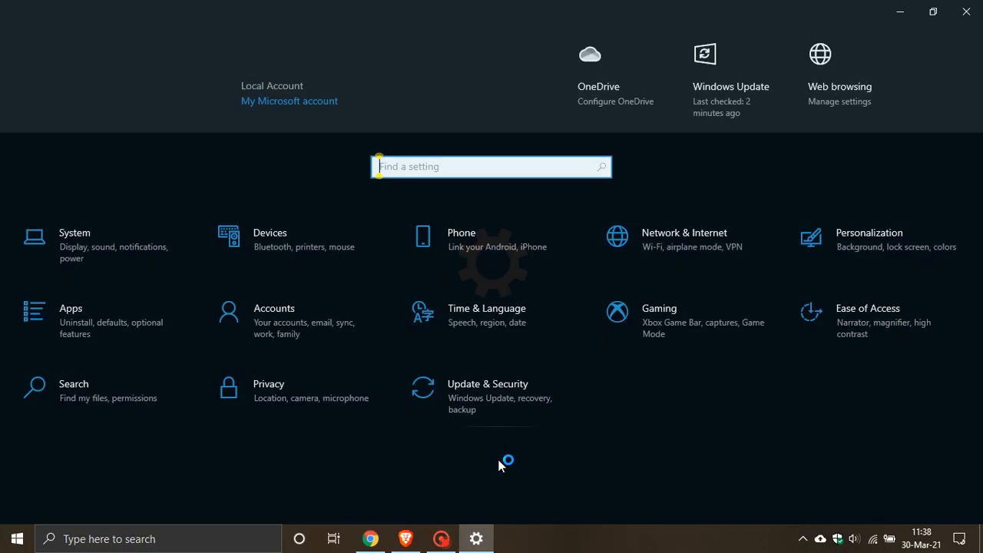
click(487, 390)
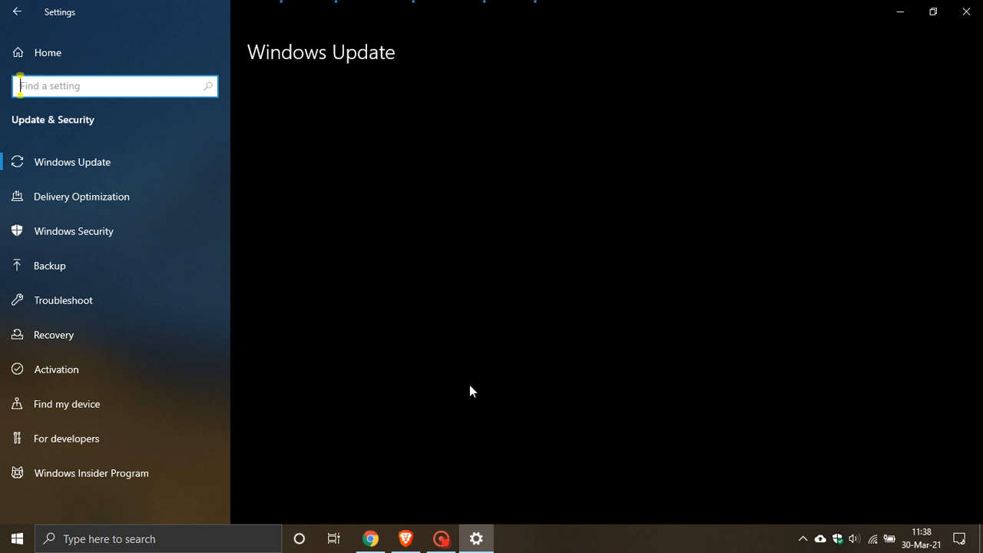
mouse_move(380, 268)
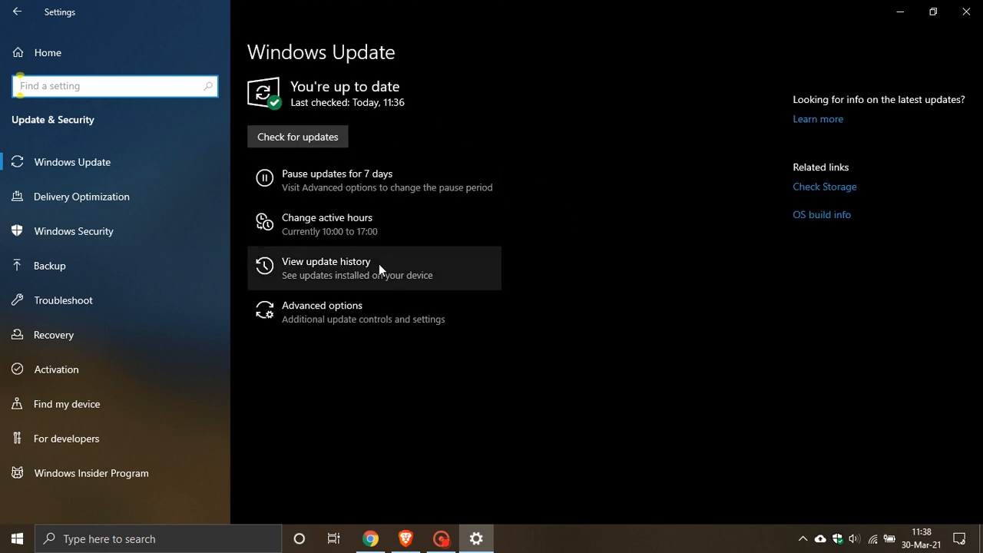
click(297, 136)
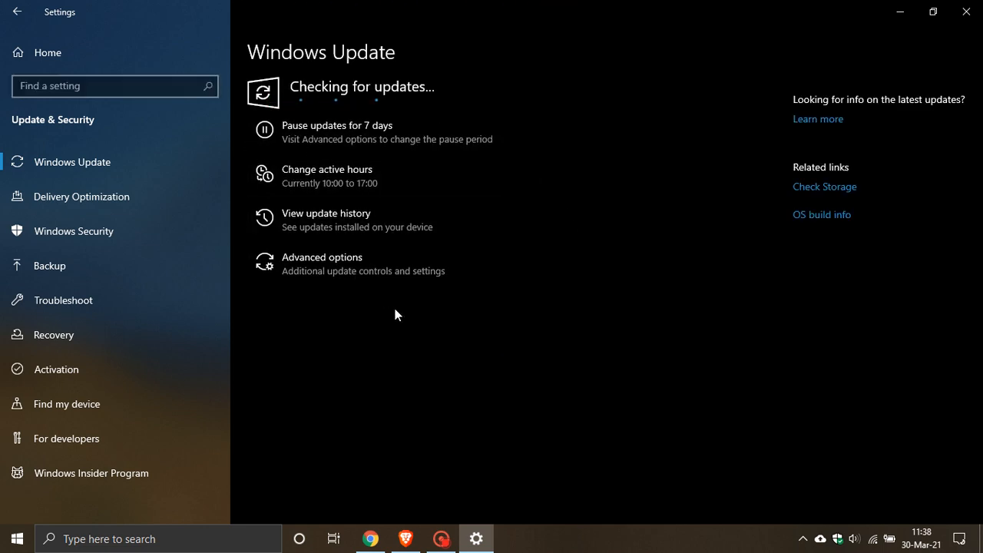
mouse_move(338, 146)
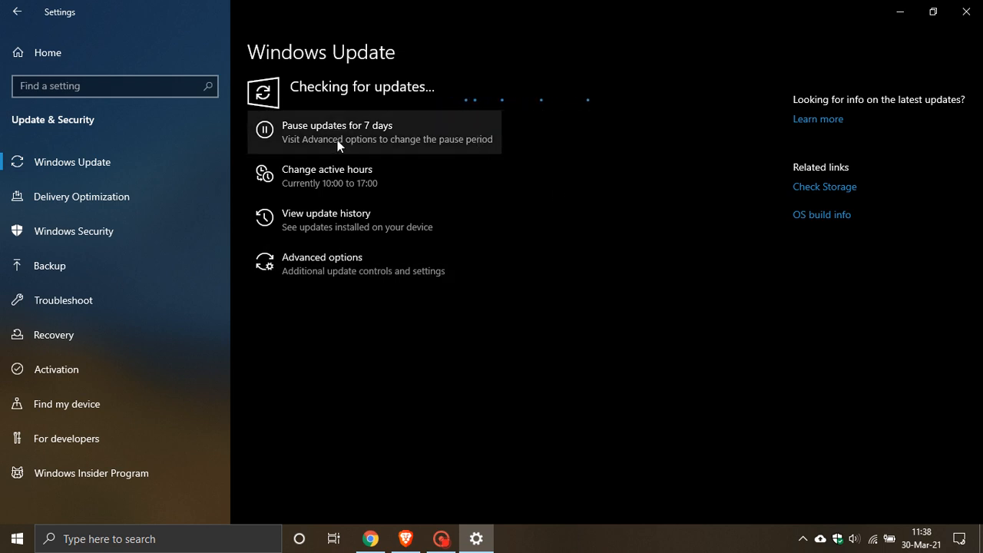
mouse_move(459, 137)
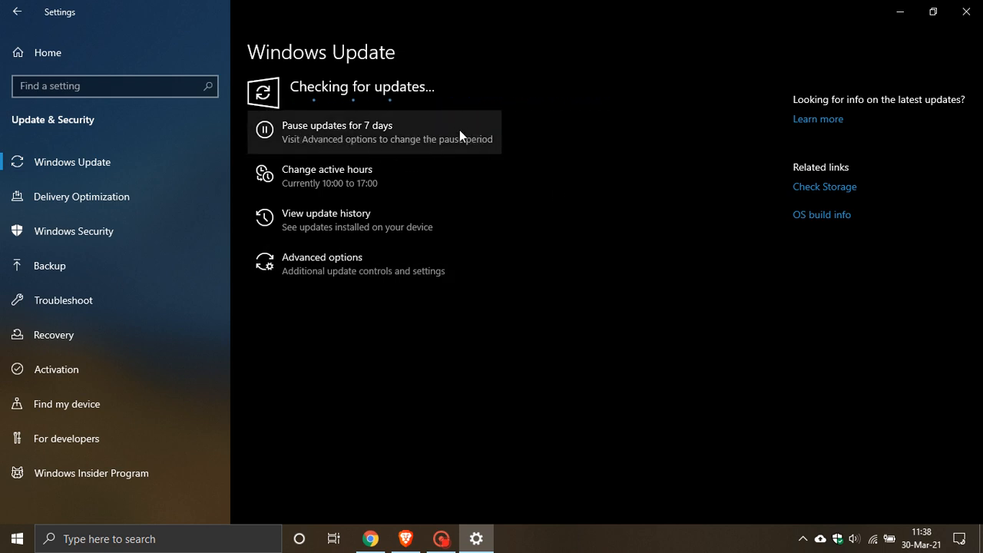
mouse_move(423, 140)
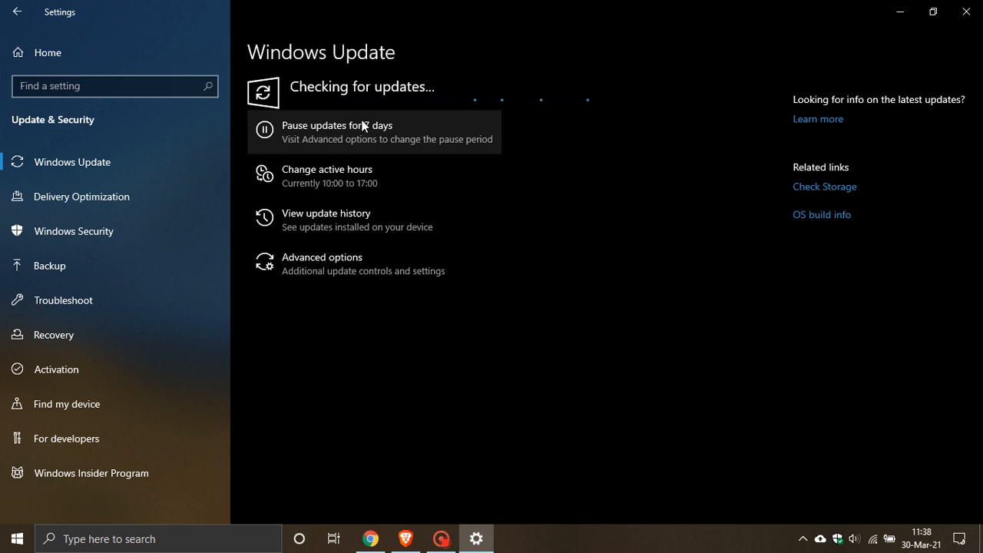
mouse_move(376, 219)
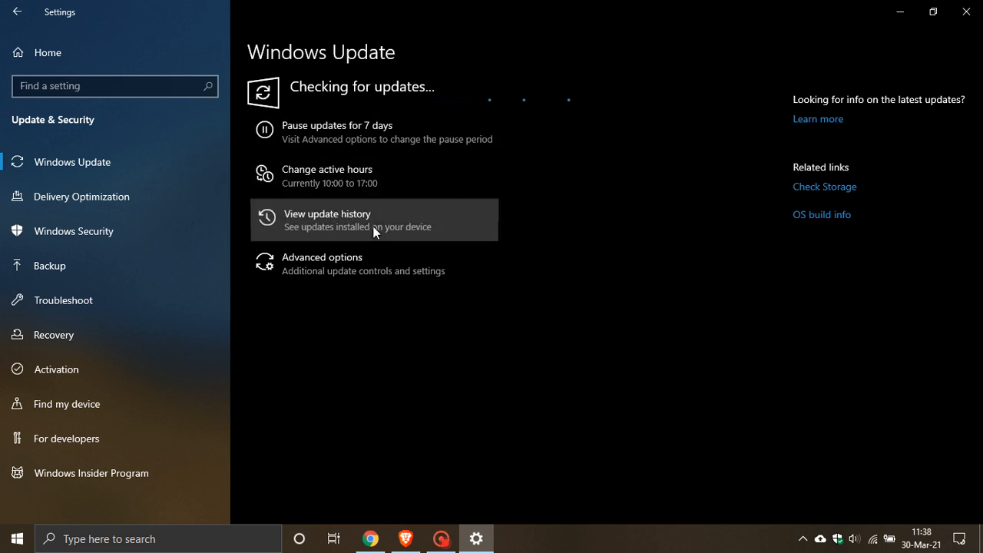
Open update history and expand Other Updates (26) to find KB5000842 from 30-Mar-21
click(374, 220)
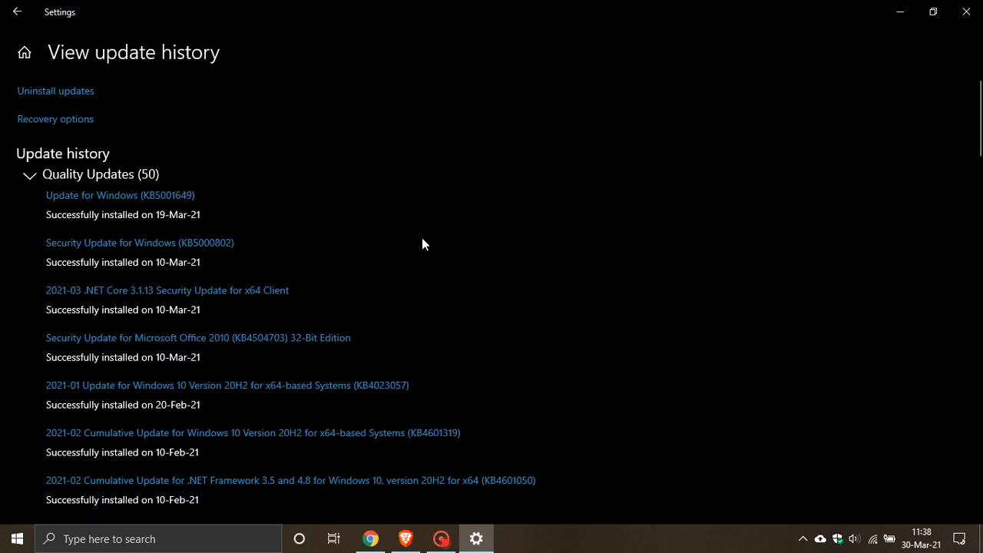
scroll(down, 3)
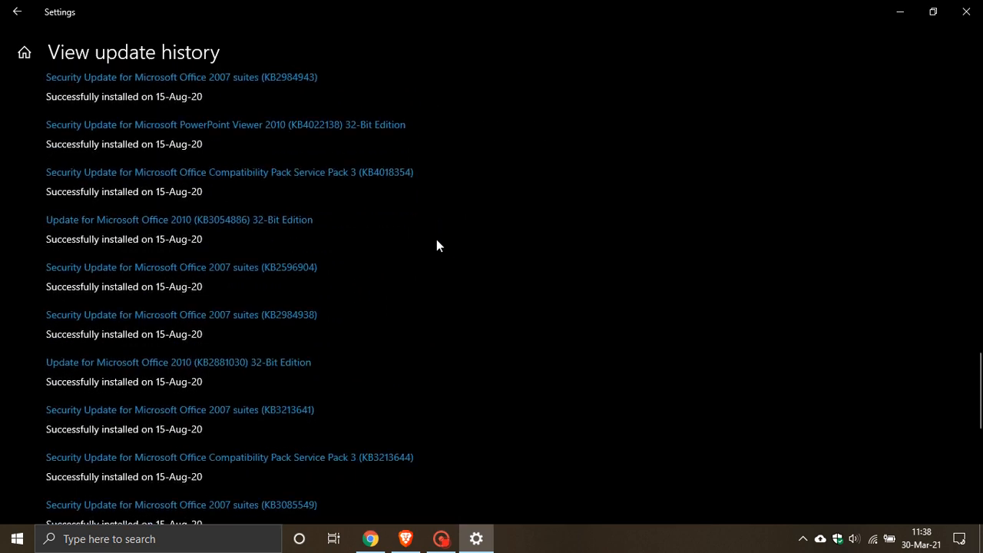
scroll(down, 3)
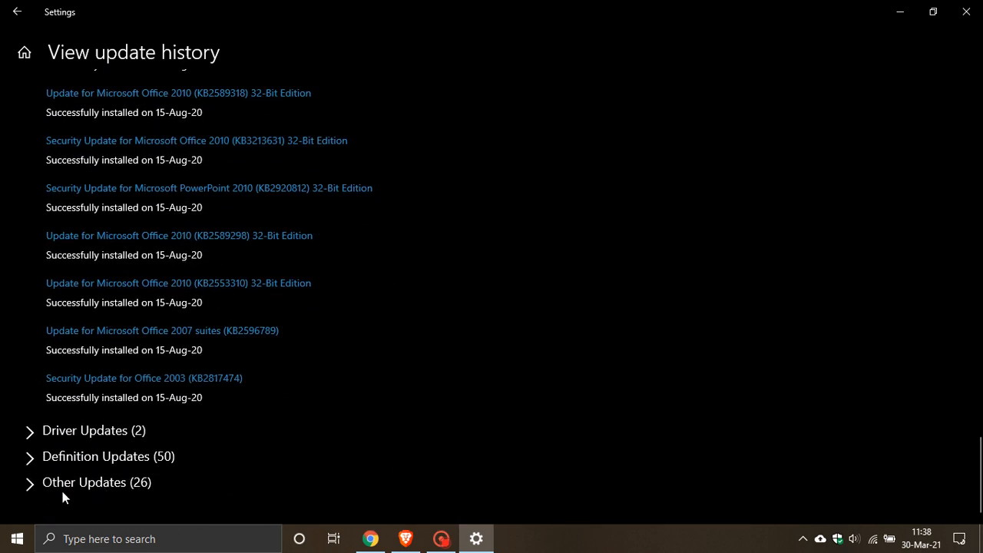
click(96, 482)
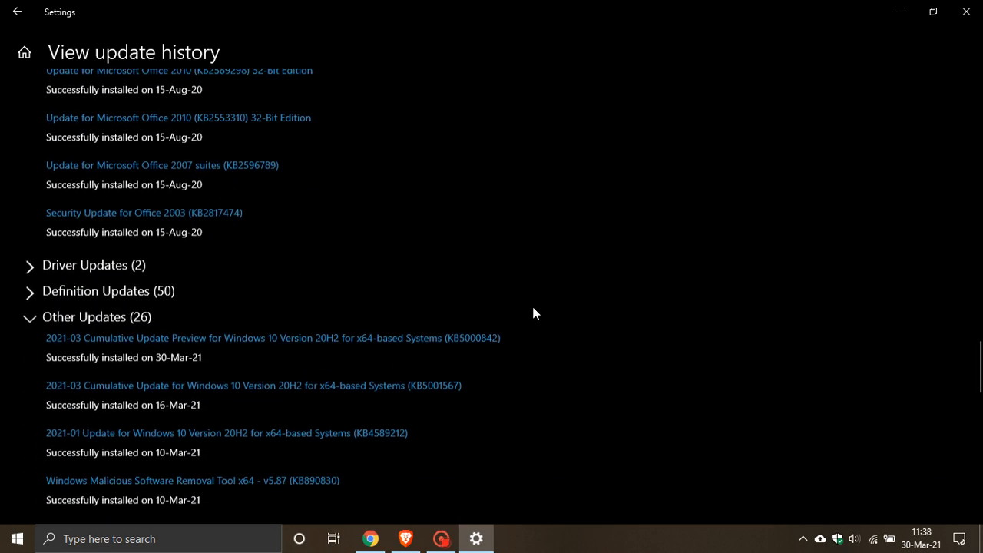
scroll(down, 3)
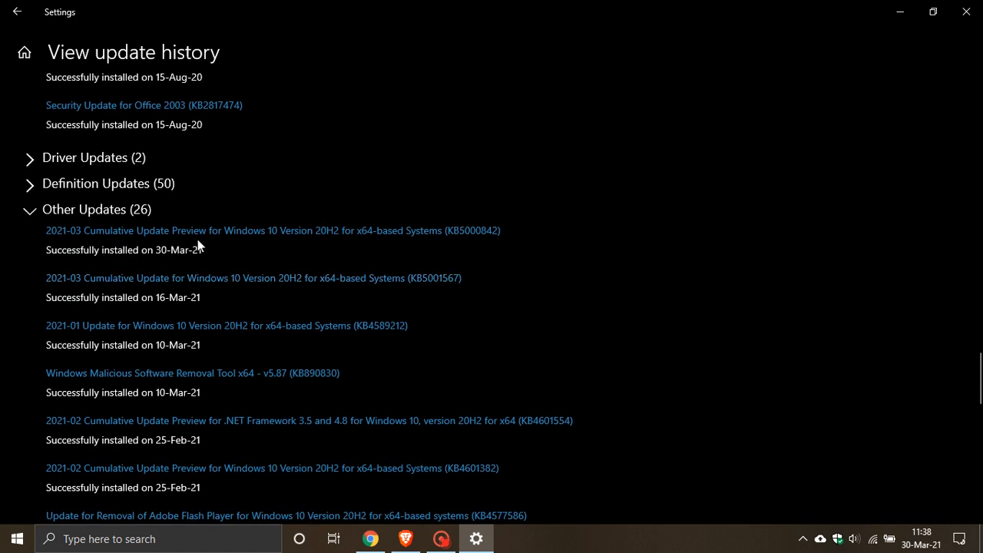
mouse_move(312, 244)
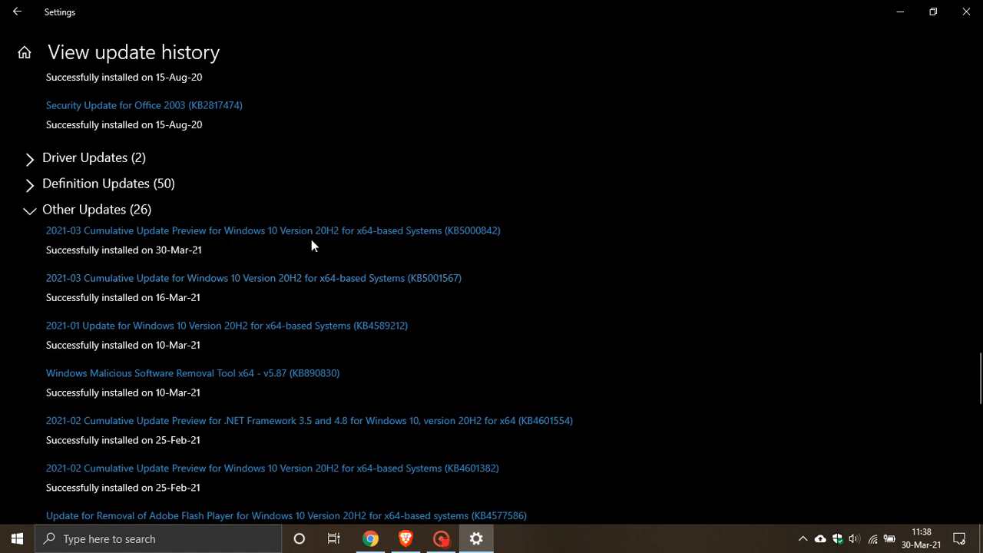
mouse_move(315, 227)
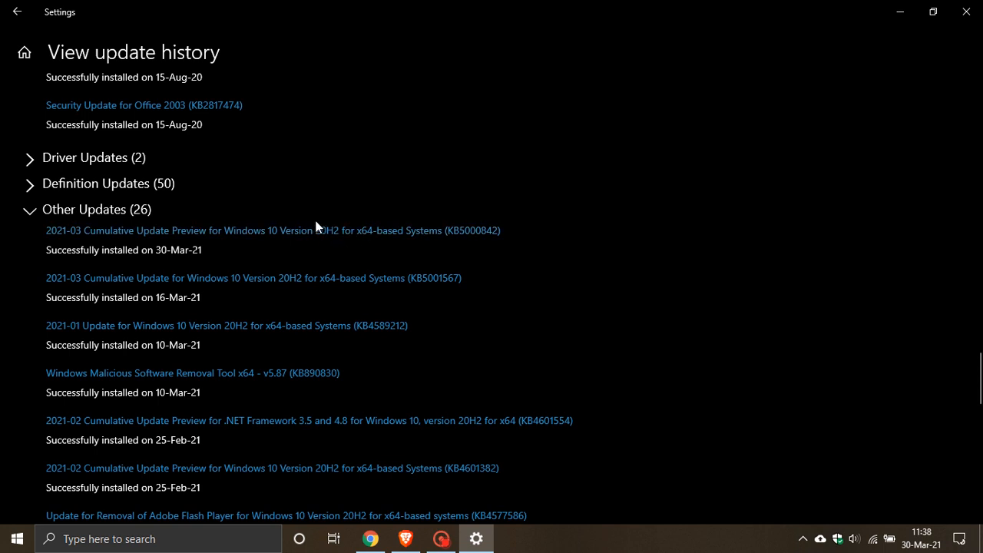
mouse_move(461, 250)
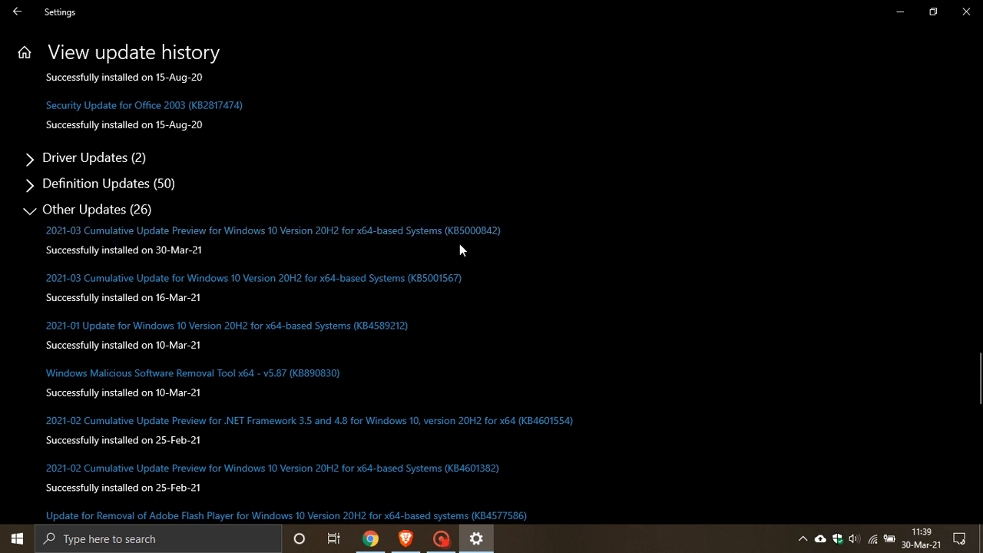
mouse_move(527, 265)
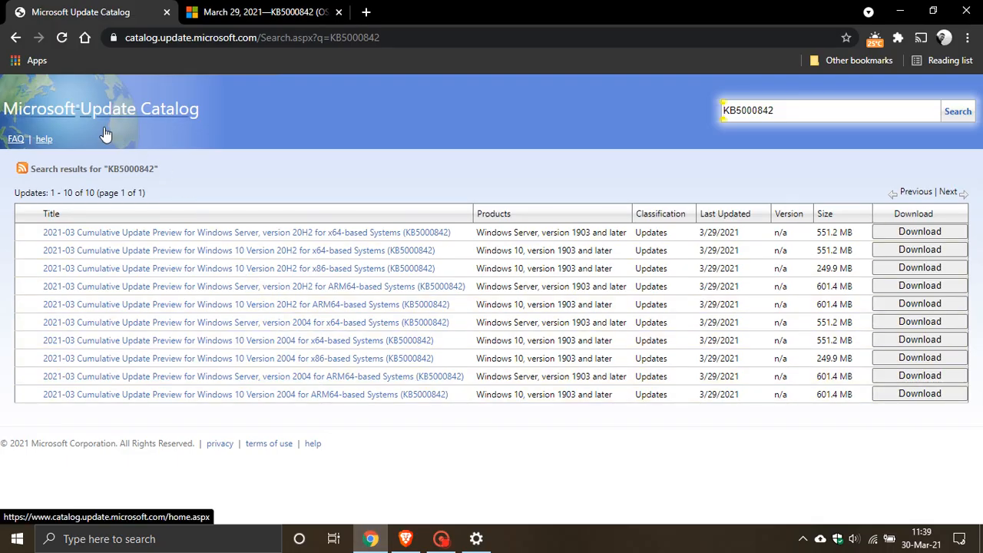
mouse_move(549, 146)
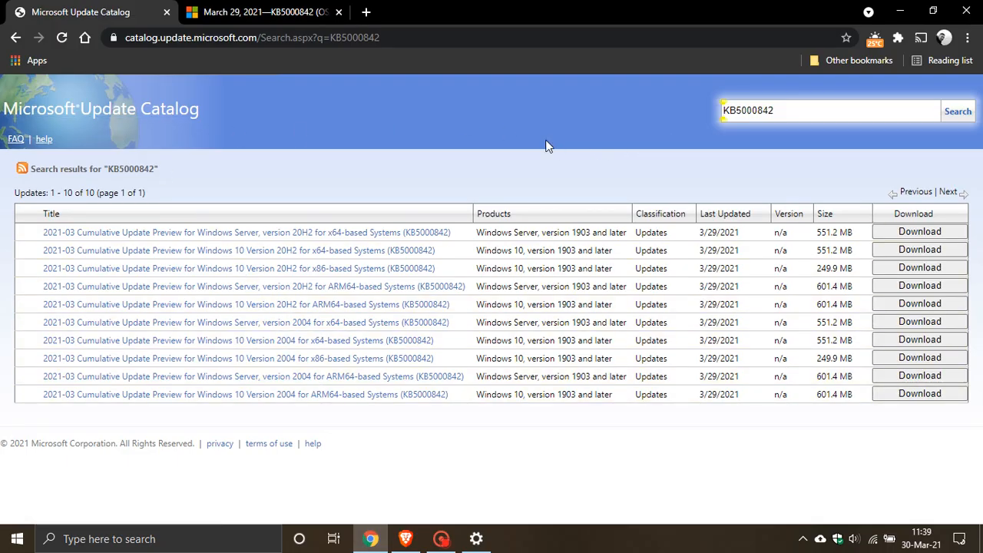
mouse_move(723, 177)
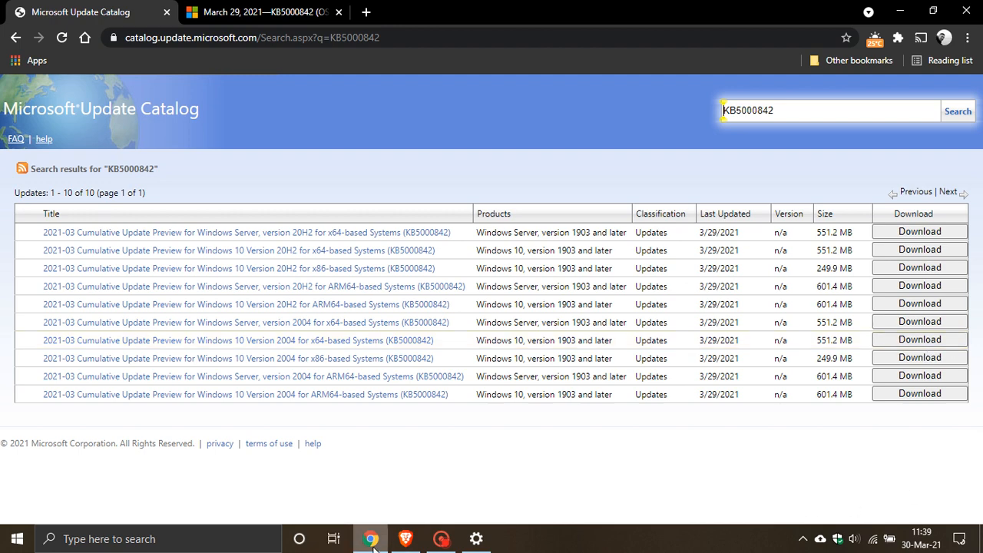
Return to the Settings update history and open the KB5000842 support article
click(477, 539)
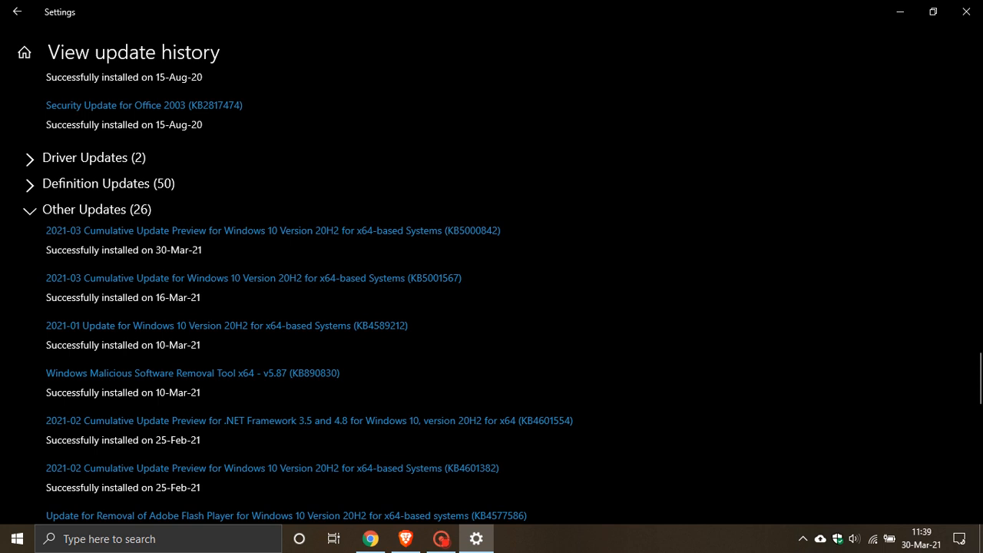
click(272, 230)
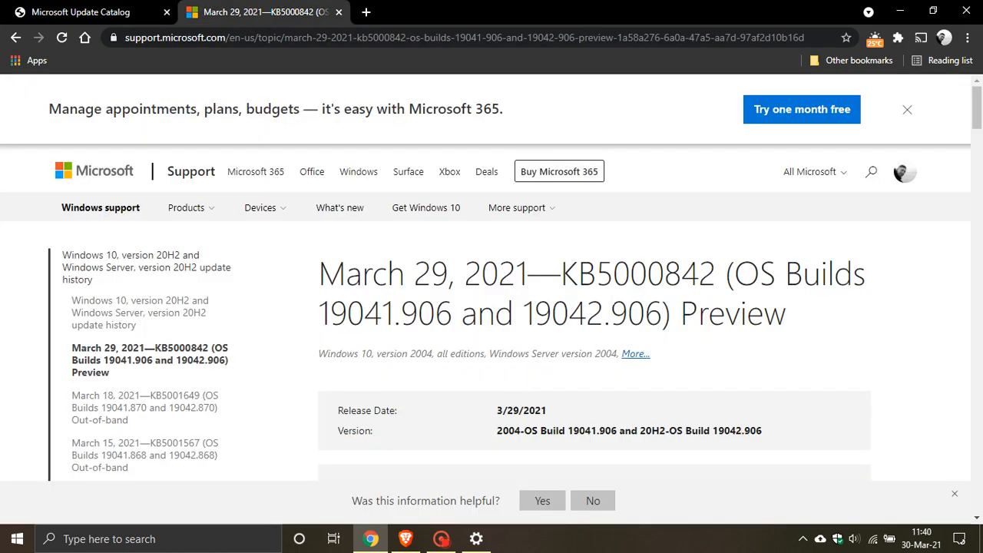
Scroll through the KB5000842 article's update highlights
scroll(down, 3)
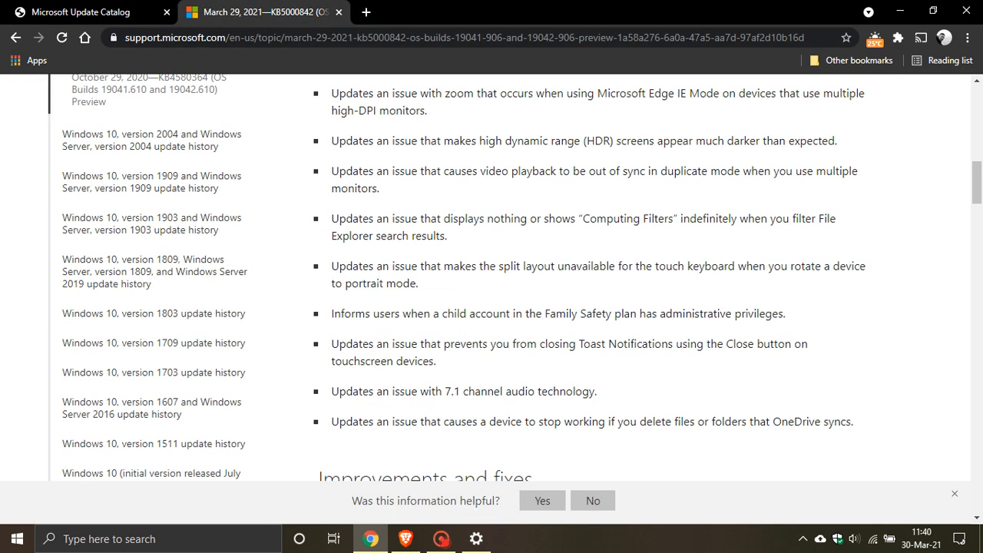
scroll(down, 3)
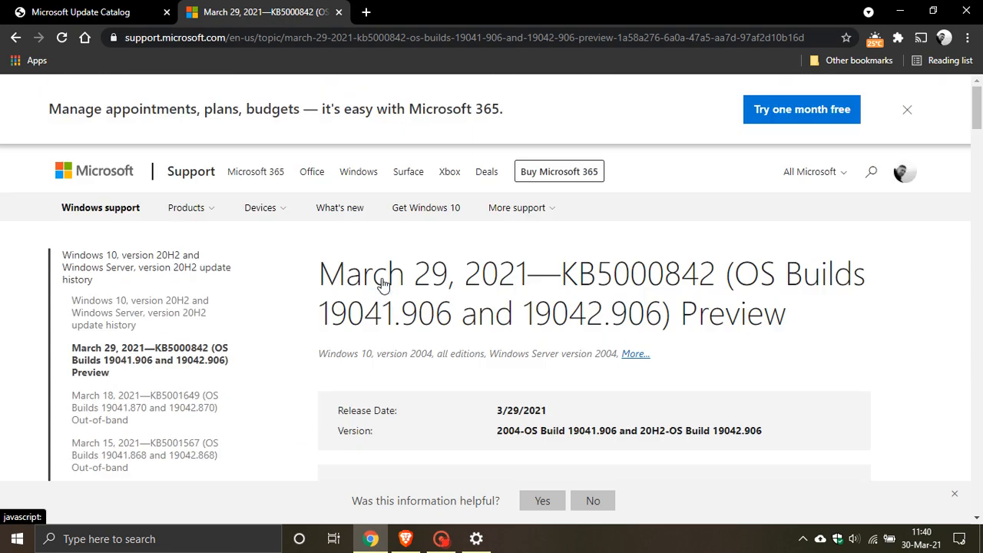
mouse_move(120, 83)
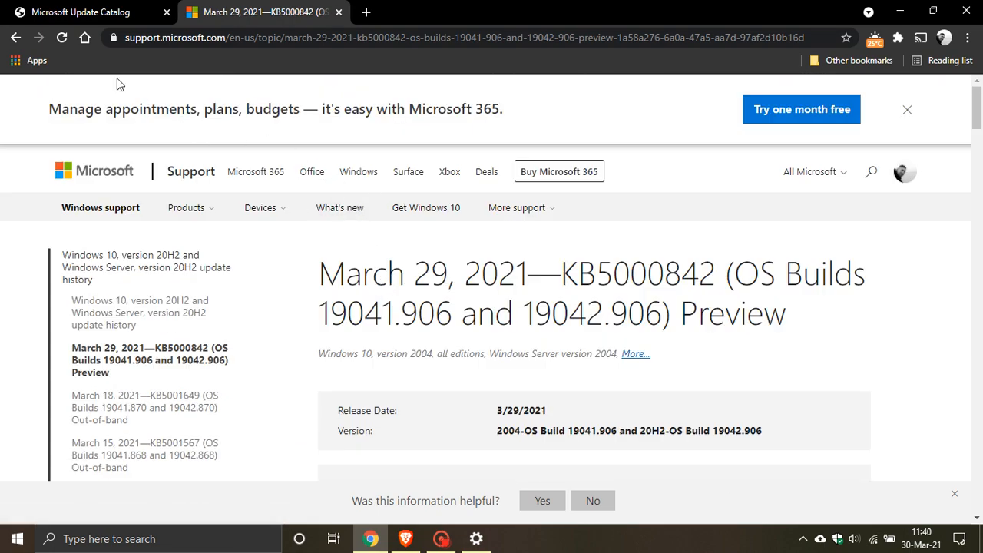
mouse_move(210, 224)
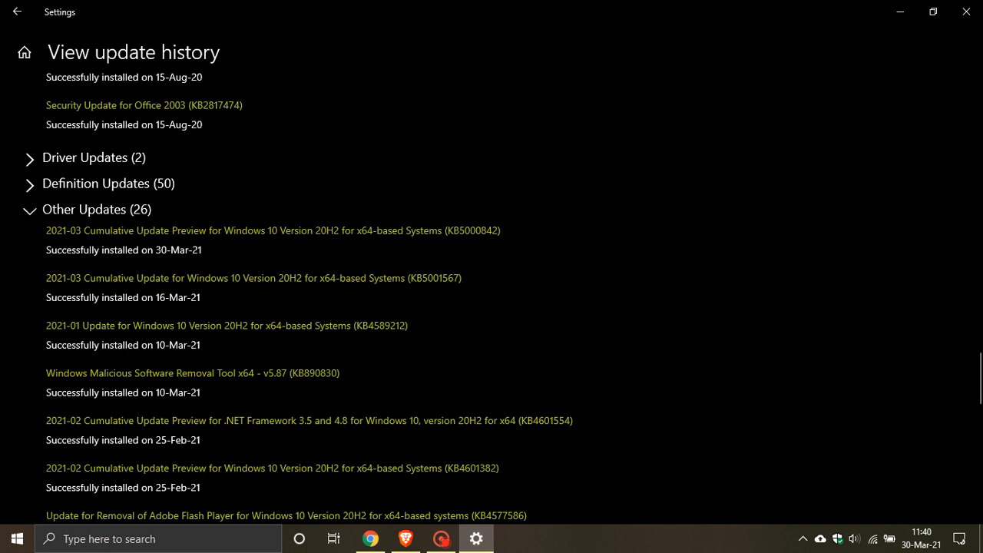
mouse_move(764, 385)
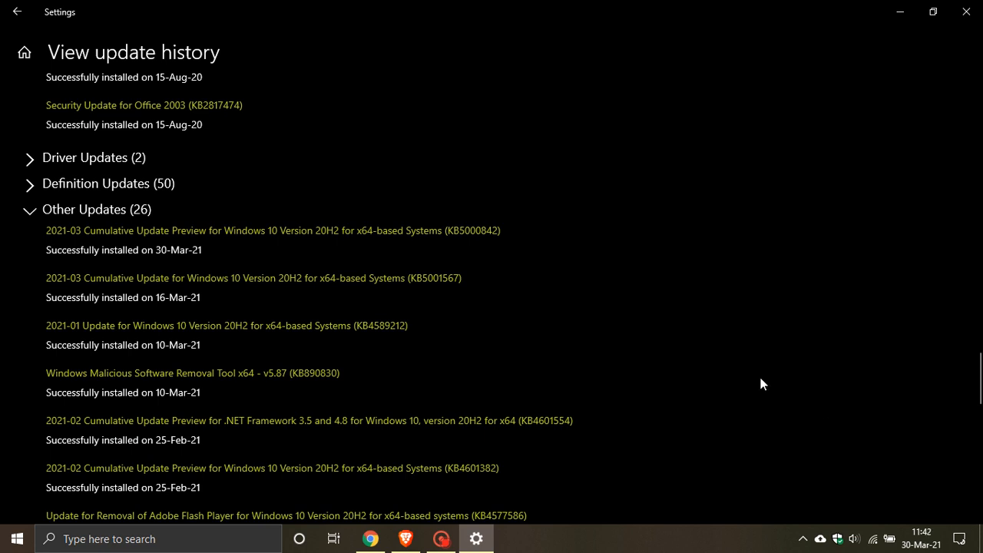
mouse_move(358, 245)
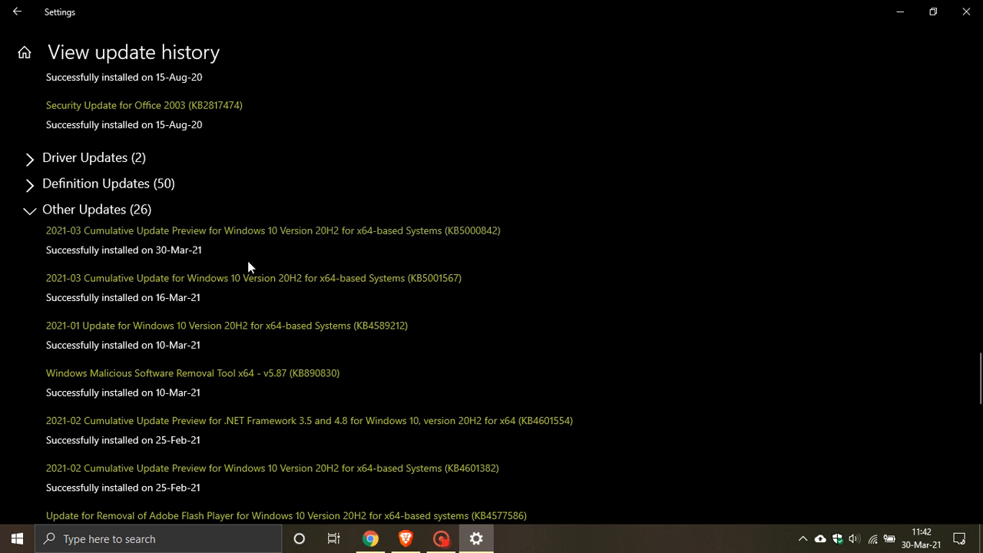
mouse_move(257, 250)
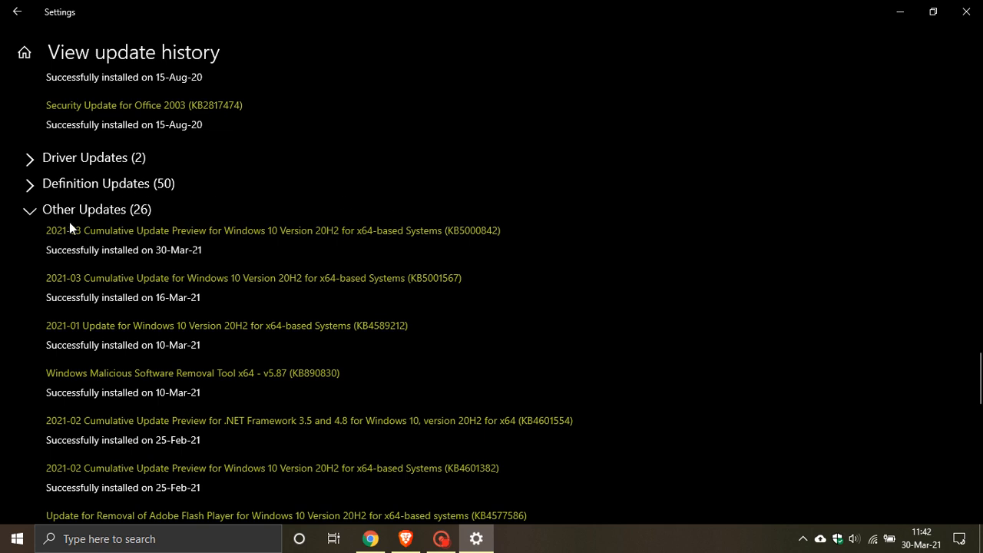
mouse_move(535, 278)
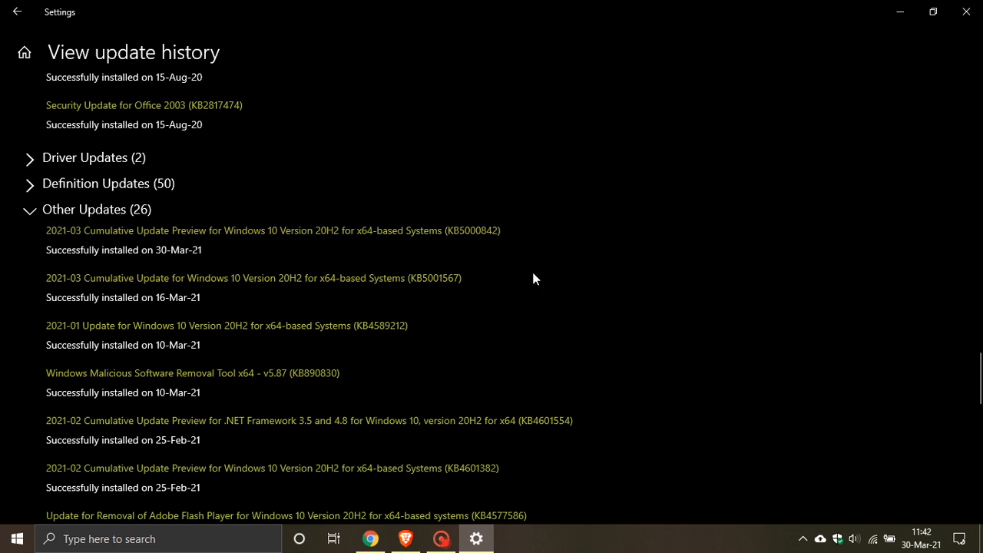
mouse_move(543, 245)
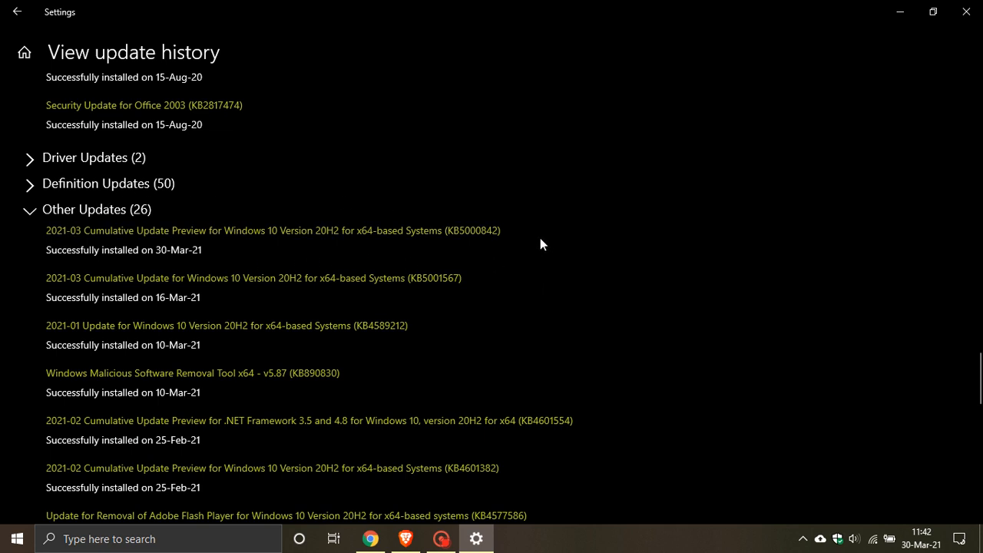
mouse_move(400, 231)
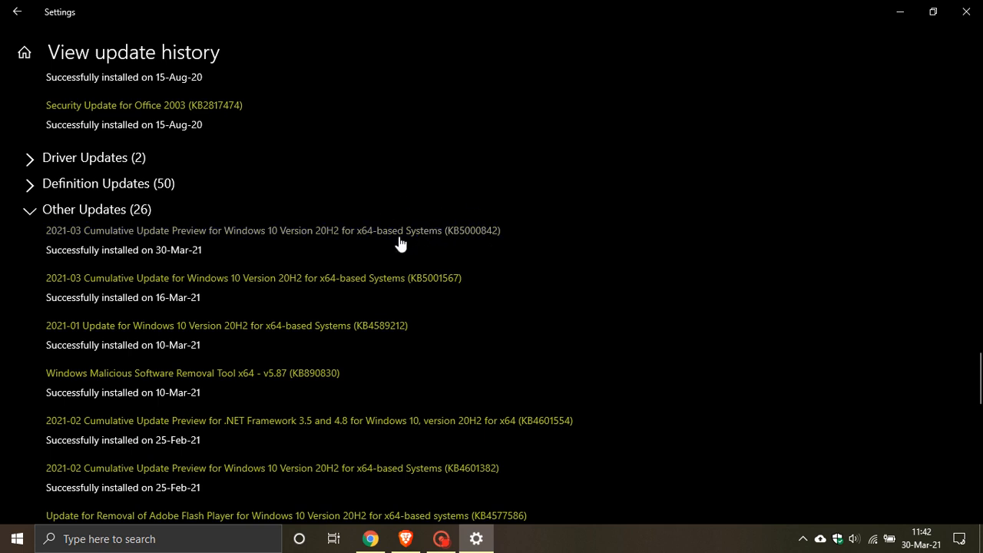
mouse_move(175, 264)
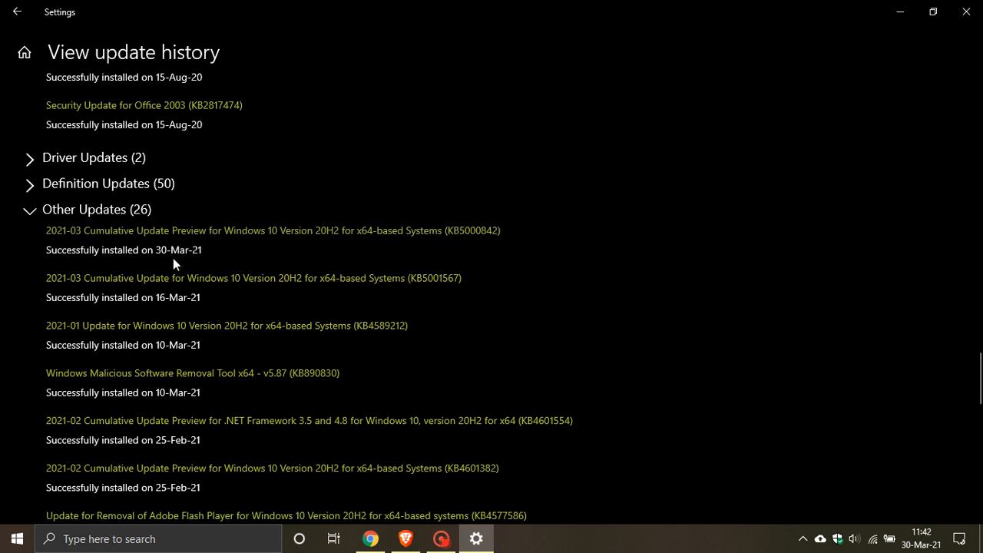
mouse_move(229, 260)
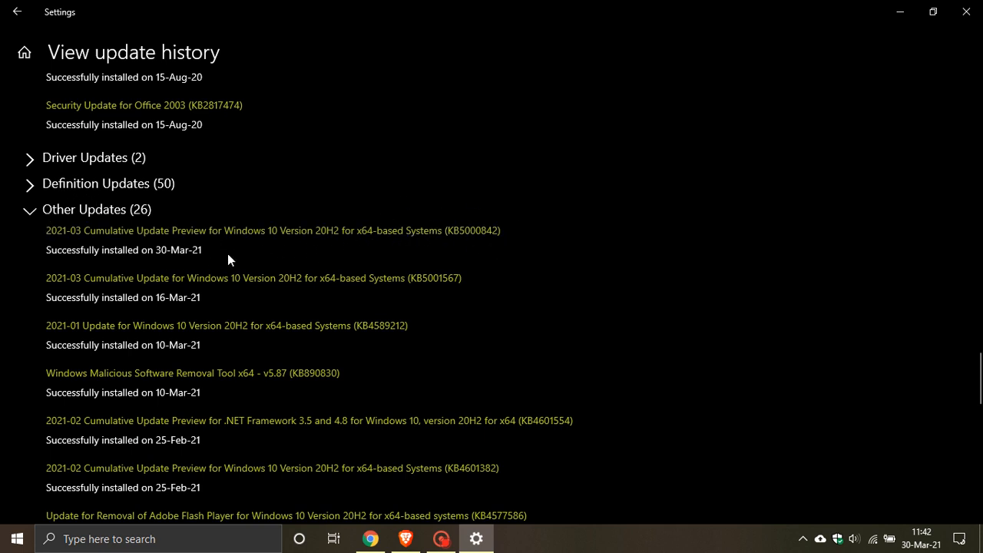
mouse_move(513, 281)
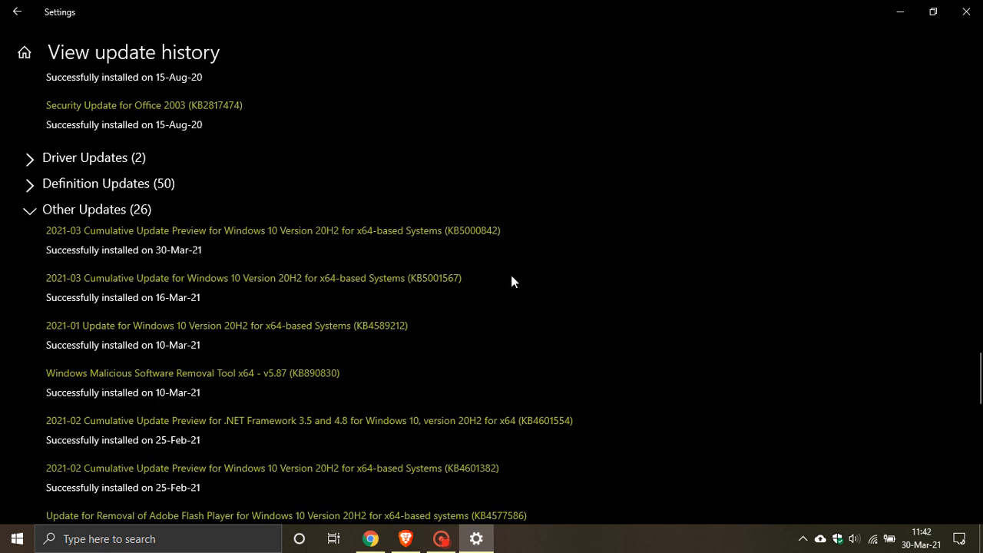
mouse_move(505, 272)
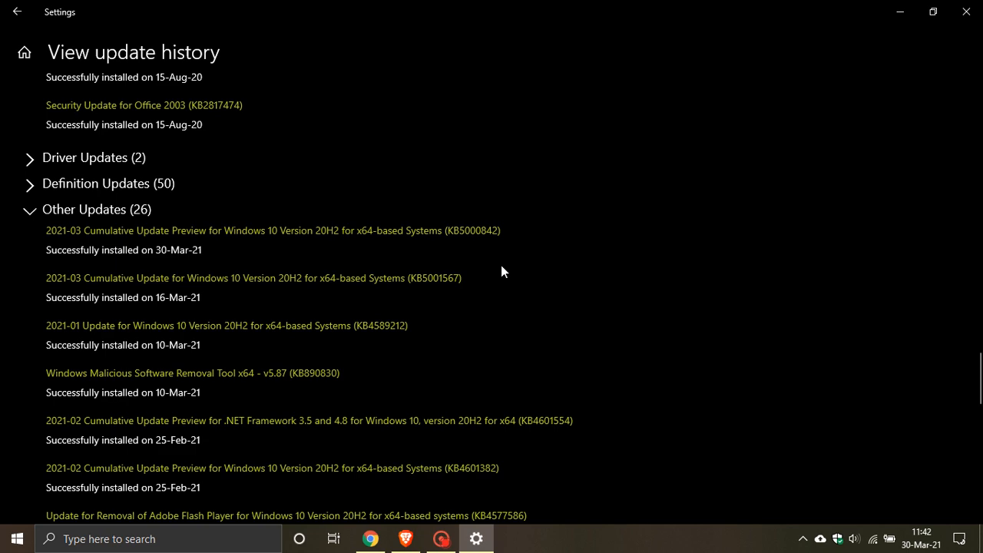
mouse_move(470, 250)
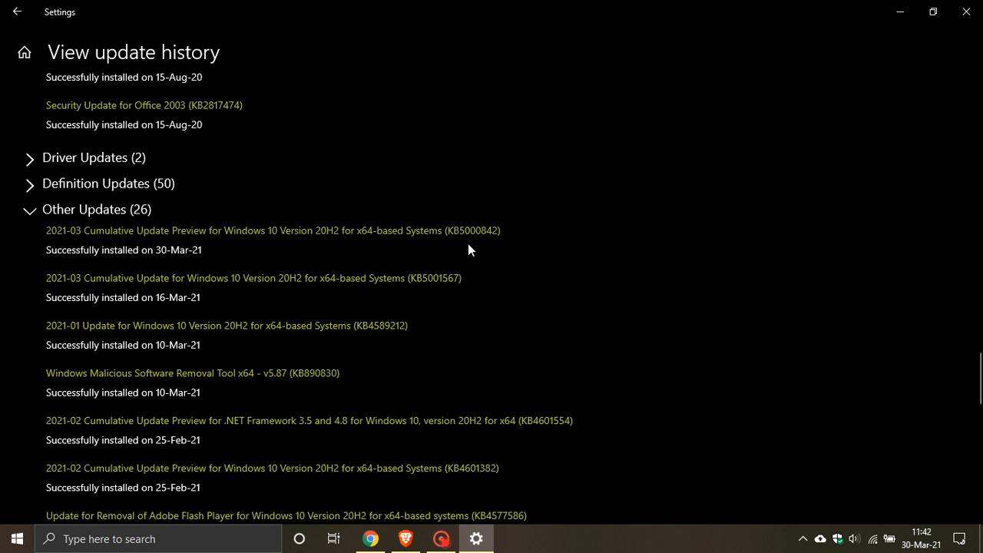
scroll(down, 3)
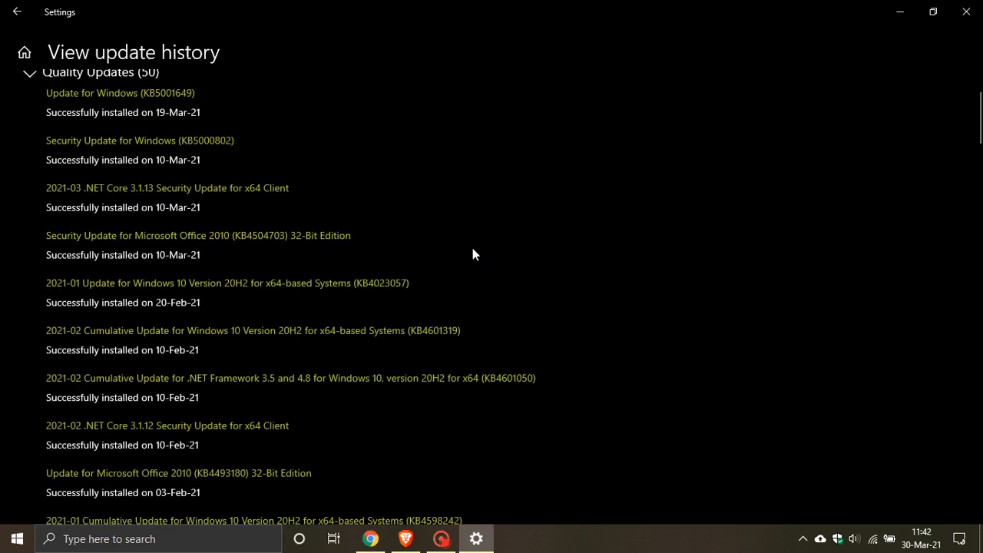
scroll(up, 3)
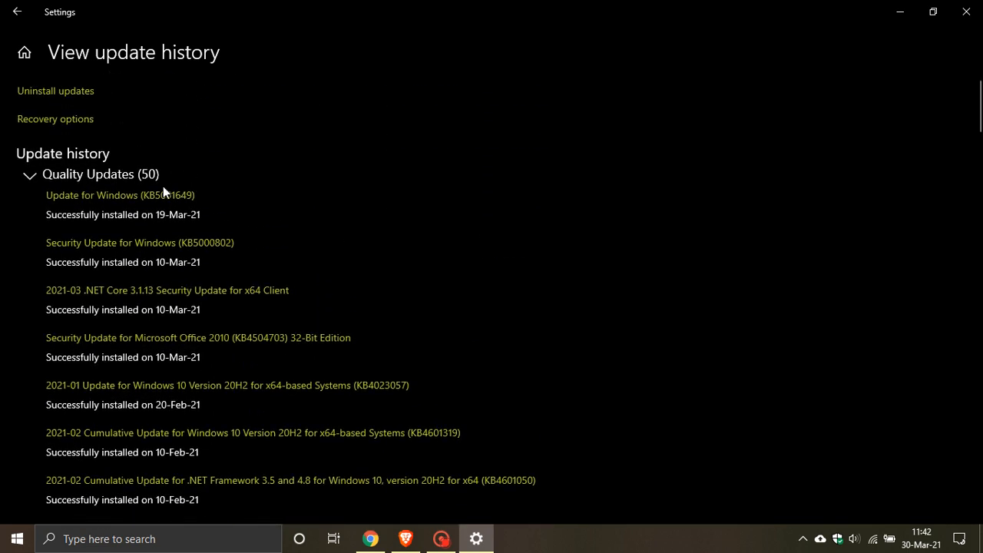
mouse_move(345, 234)
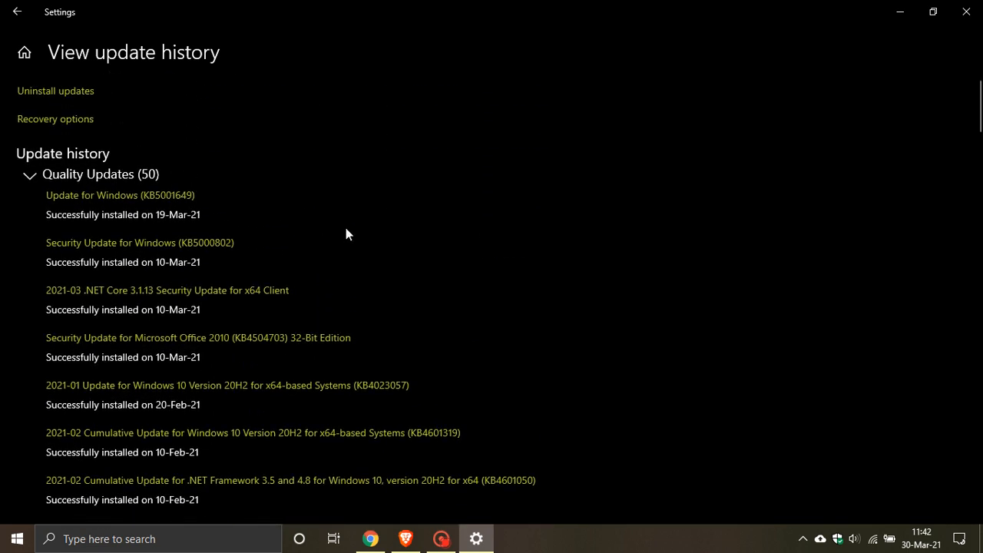
mouse_move(417, 247)
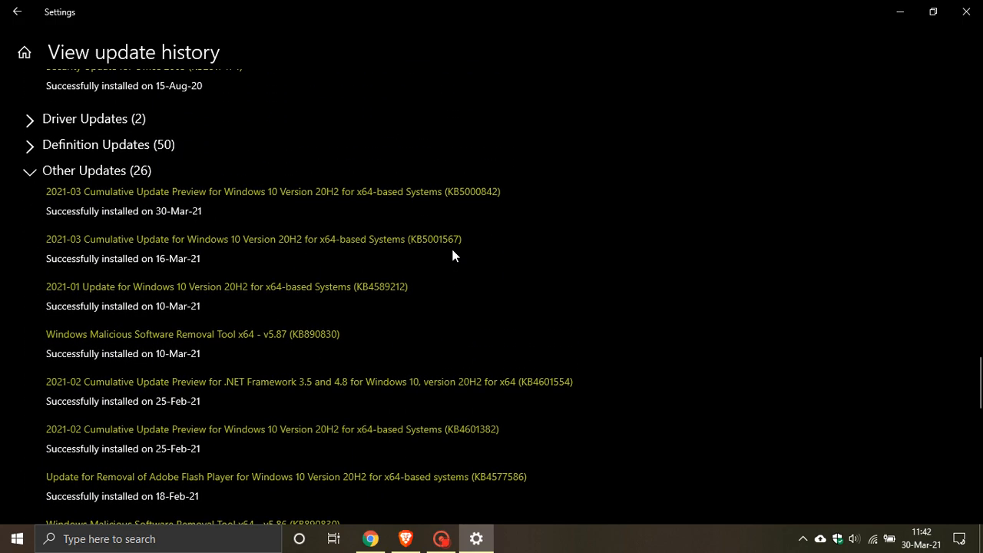
mouse_move(651, 240)
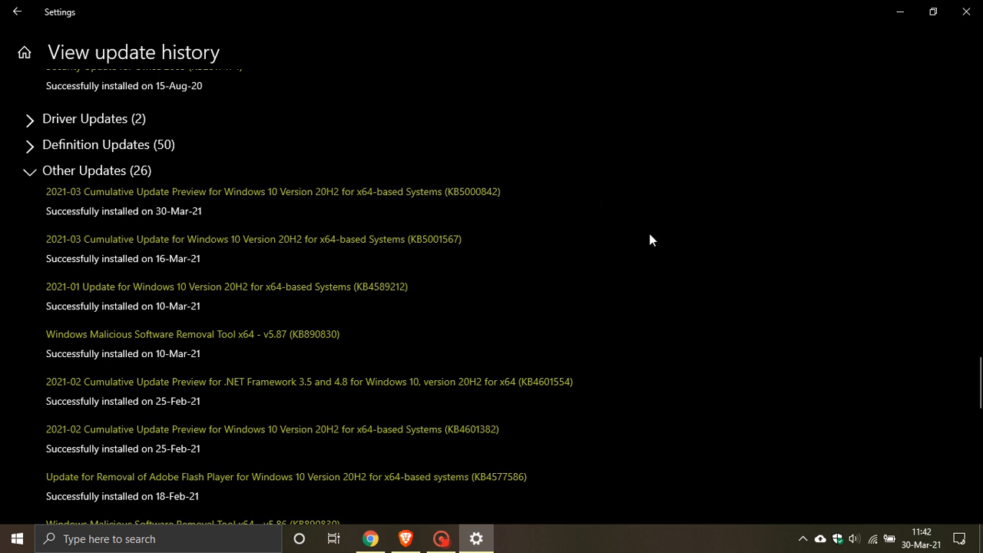
mouse_move(644, 248)
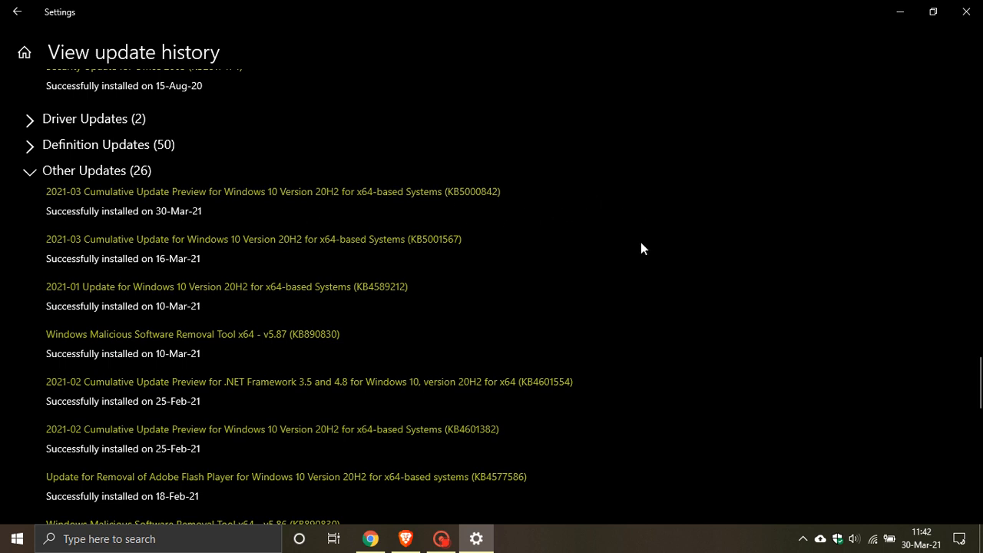
mouse_move(302, 146)
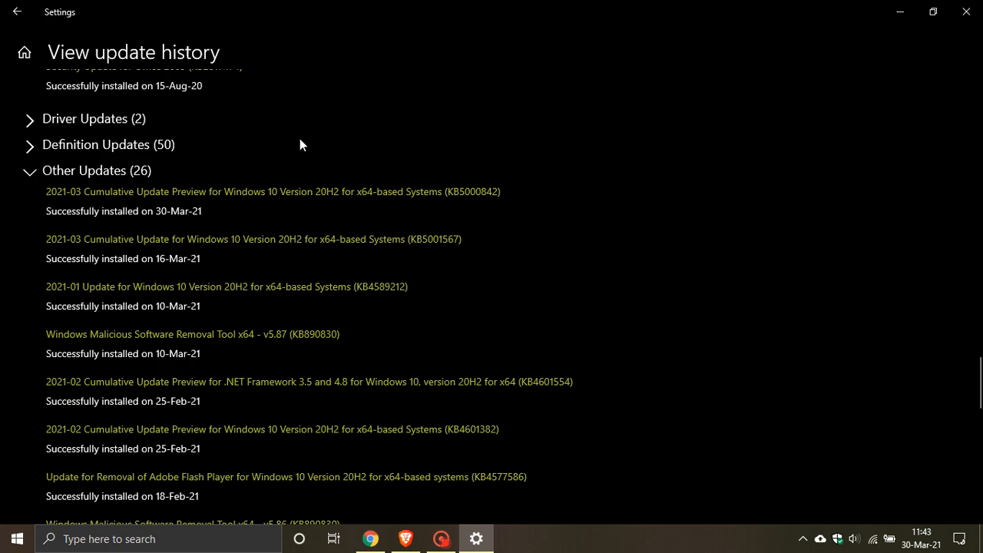
scroll(down, 3)
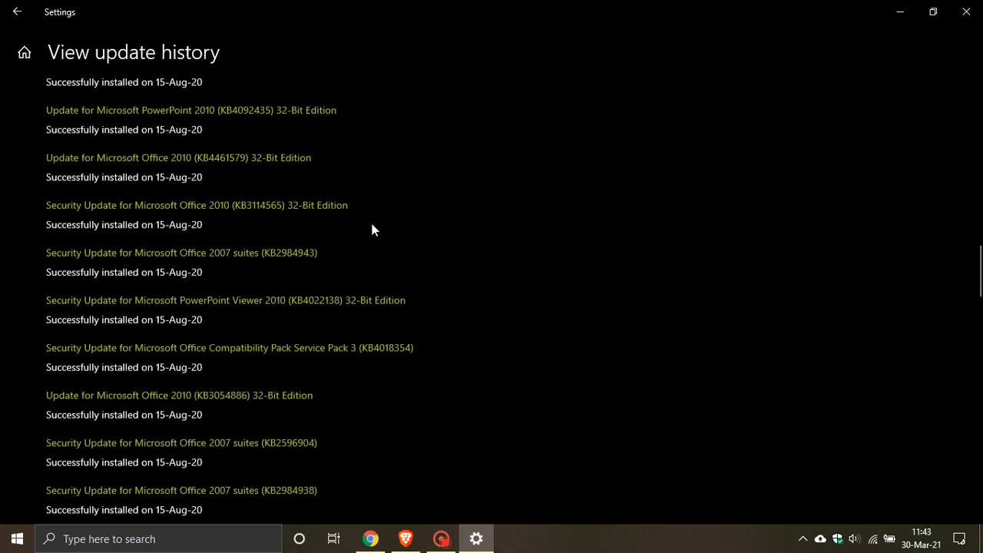
scroll(up, 3)
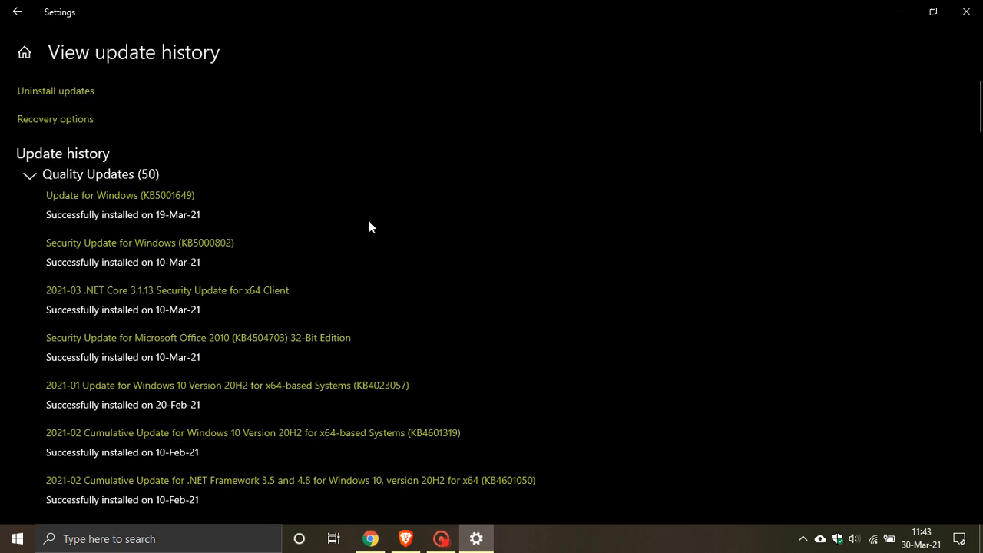
mouse_move(70, 99)
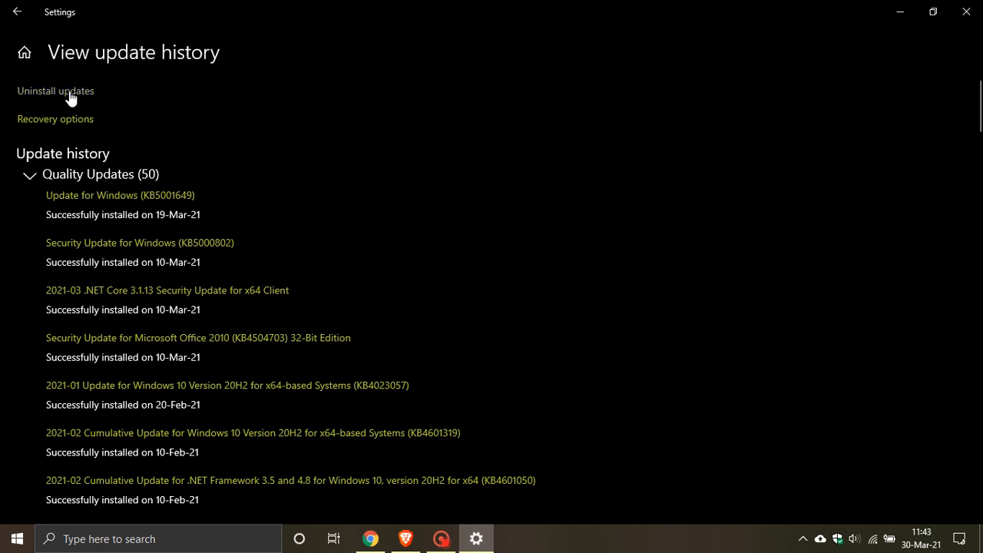
Select KB5000842 under Microsoft Windows in Installed Updates, then close Control Panel and Settings
click(55, 91)
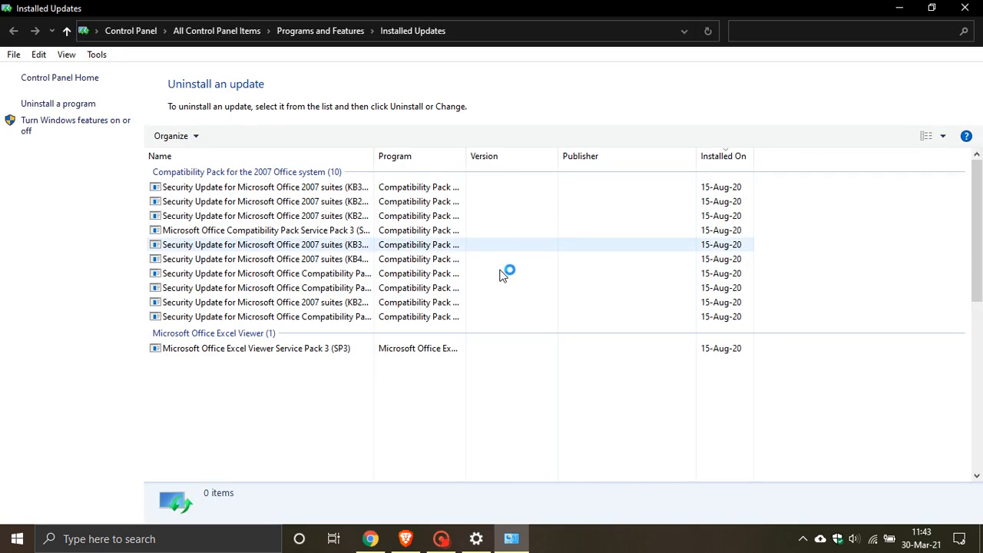
scroll(down, 3)
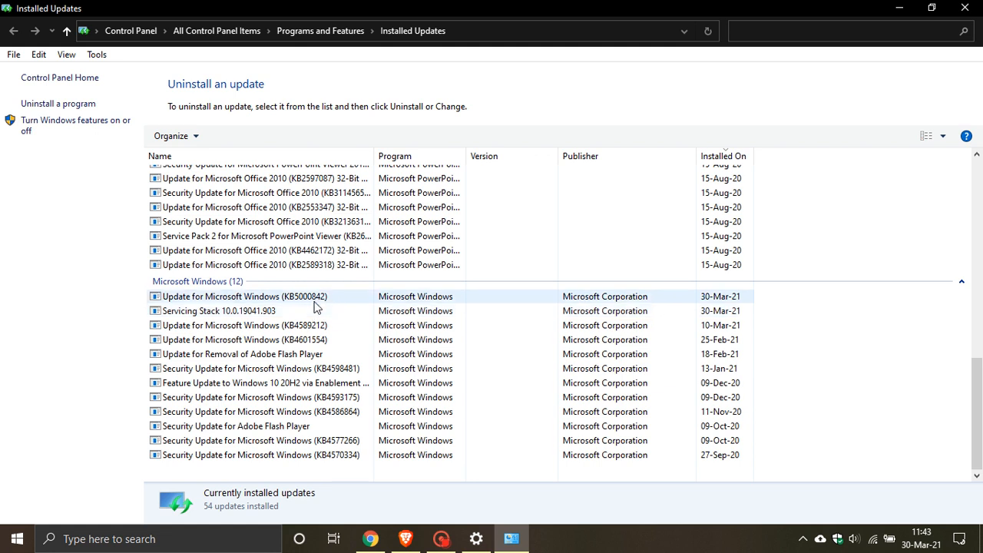
click(244, 296)
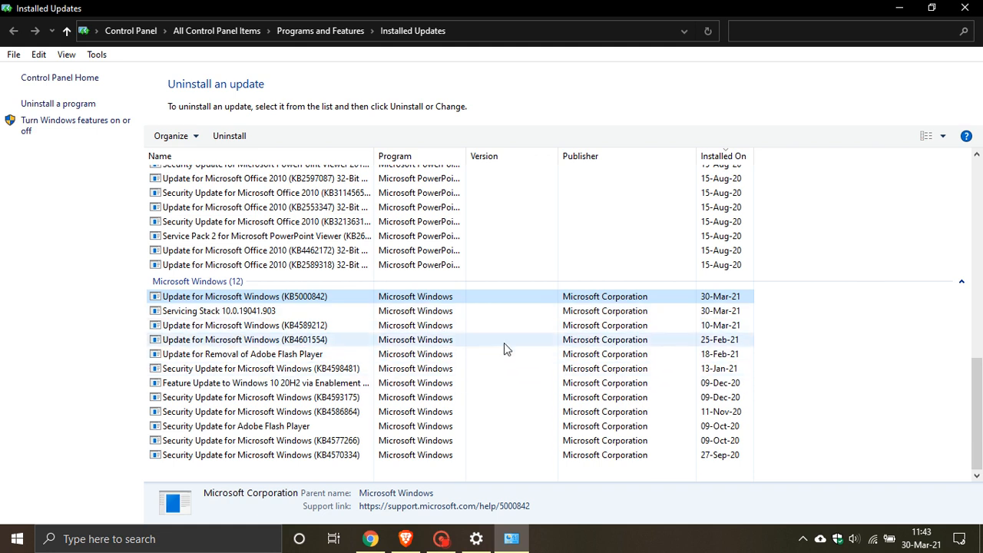
mouse_move(504, 352)
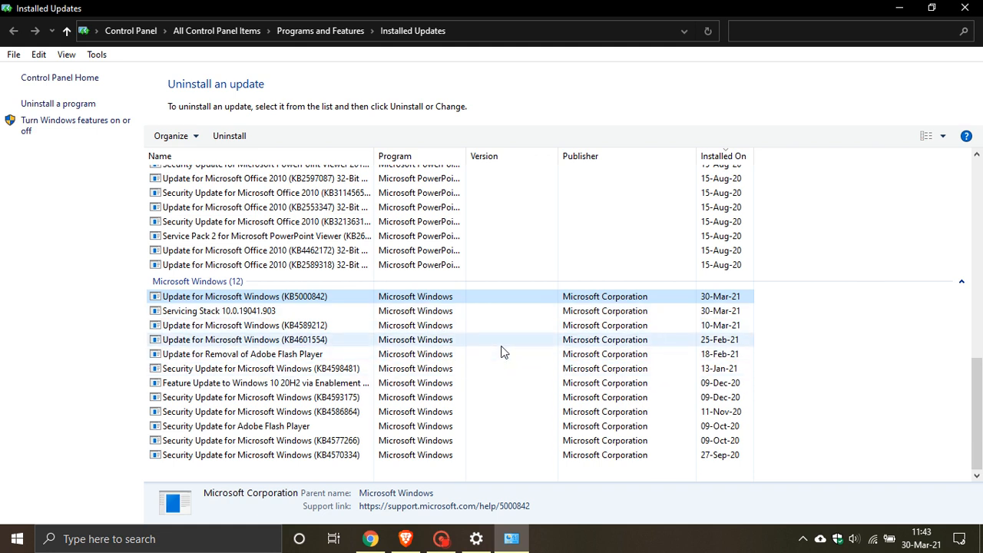
mouse_move(521, 350)
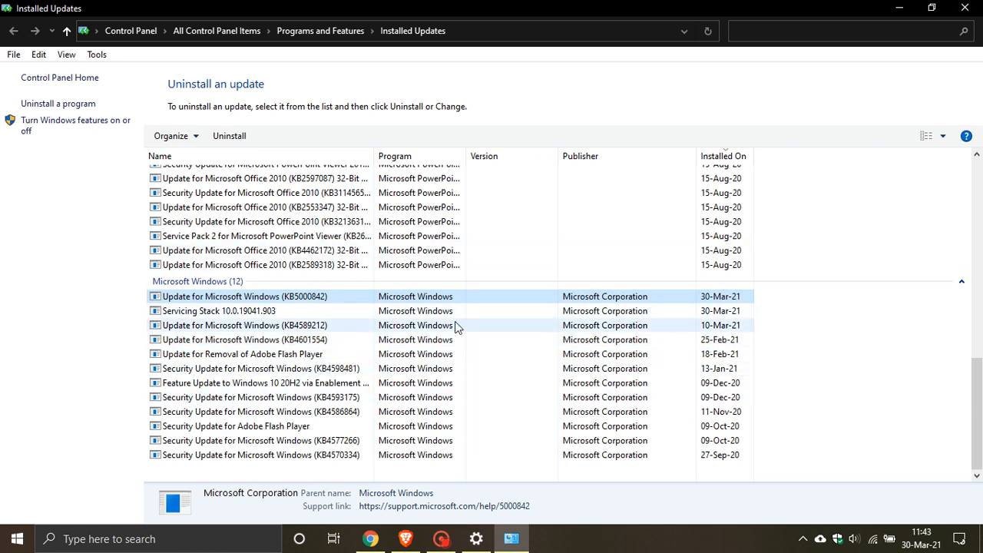
mouse_move(462, 338)
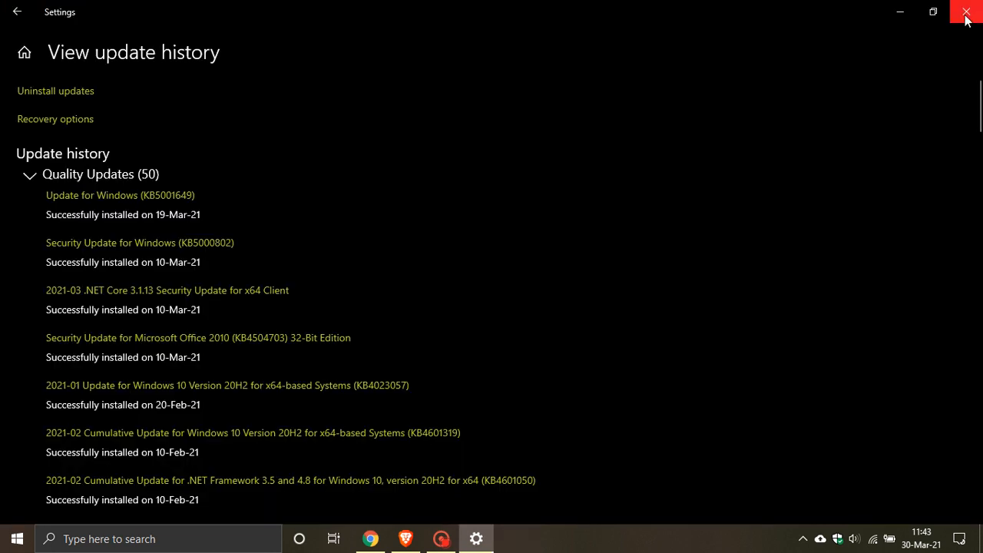
click(967, 11)
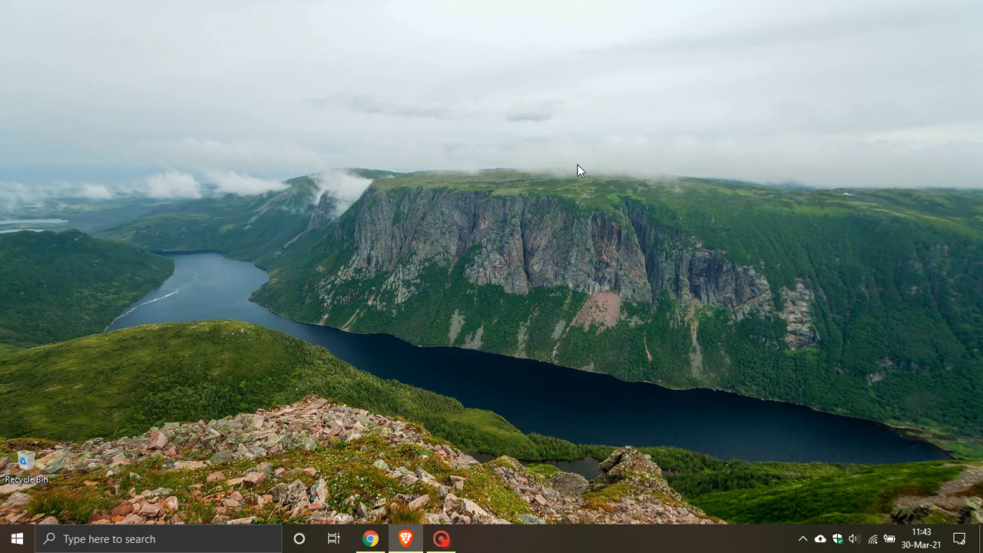